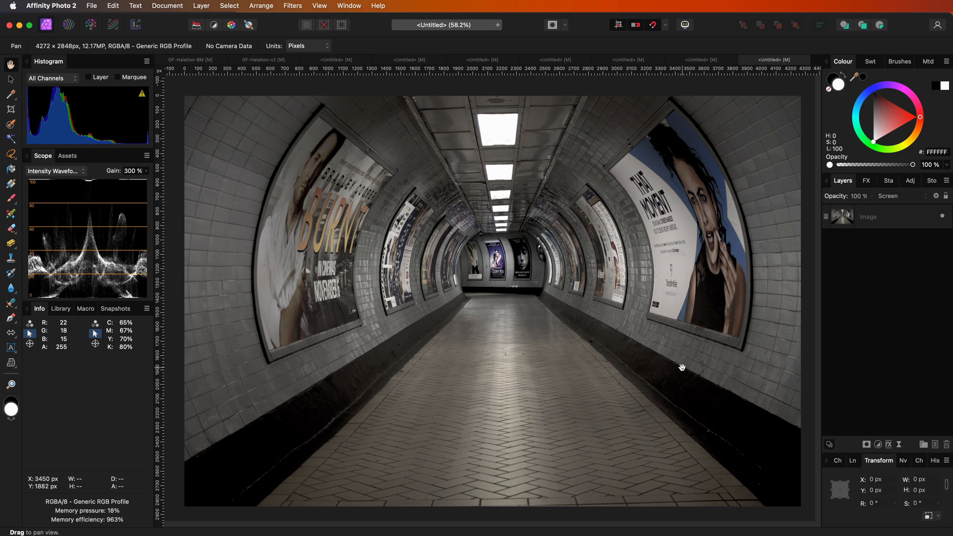
# Duplicate the tunnel image layer via its context menu.
pyautogui.rightClick(870, 216)
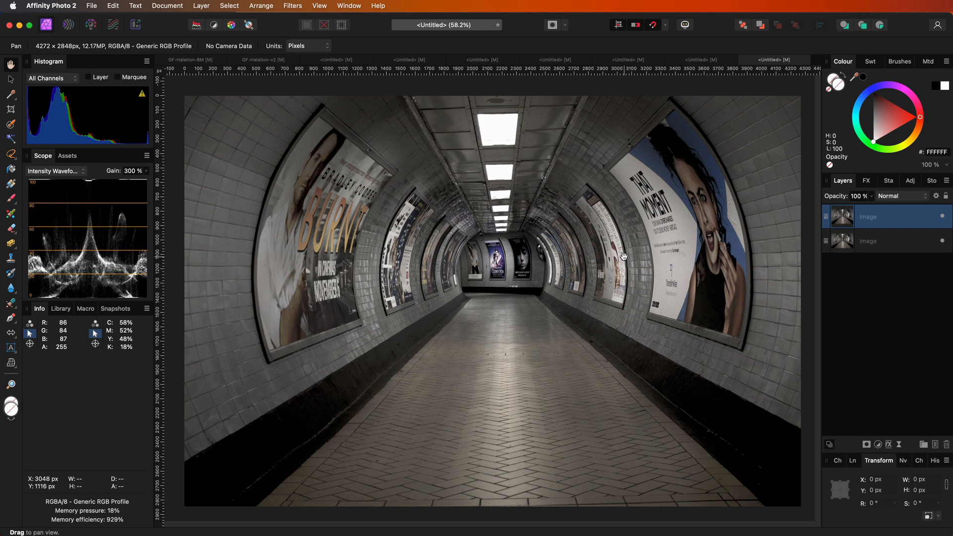
pyautogui.moveTo(881, 447)
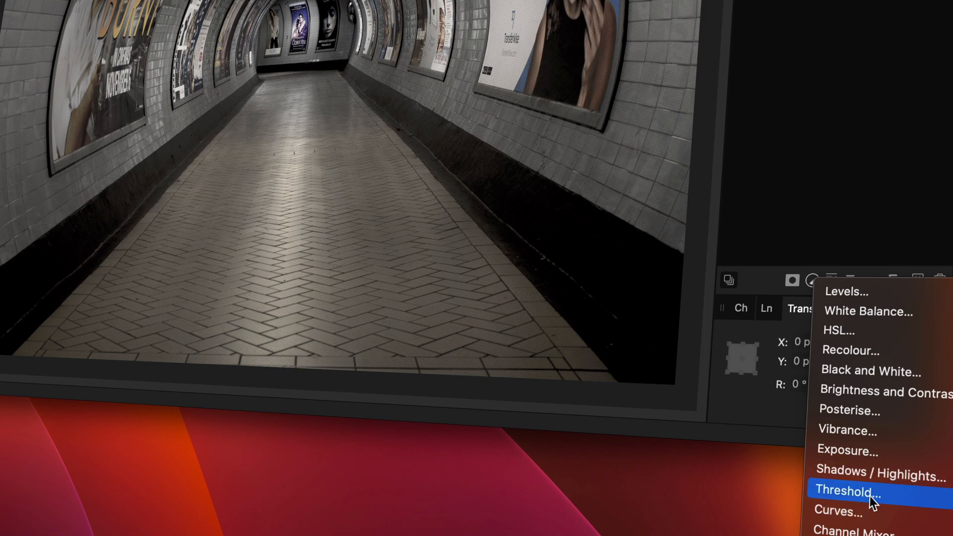
# Add a Threshold adjustment and raise its level so only the brightest highlights remain white.
pyautogui.click(847, 491)
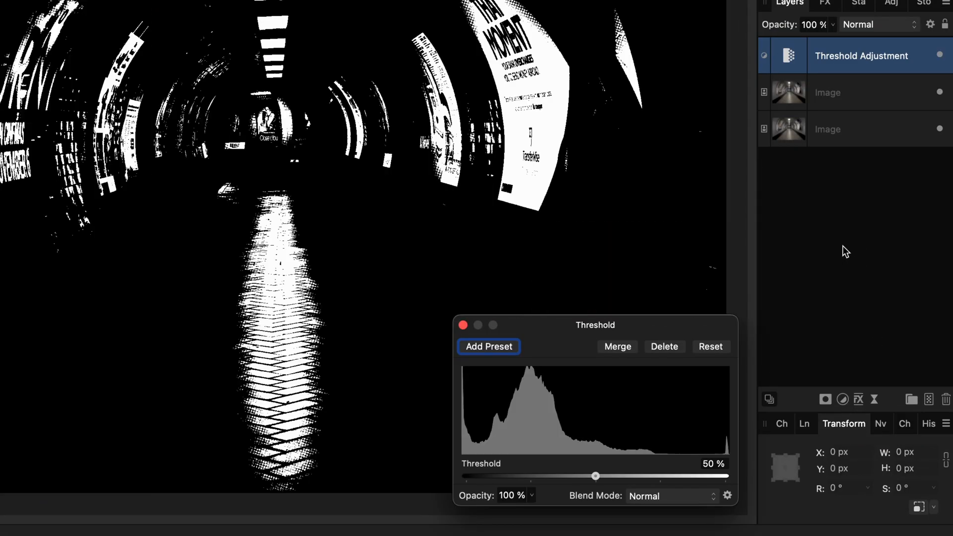
pyautogui.moveTo(595, 476); pyautogui.dragTo(621, 476)
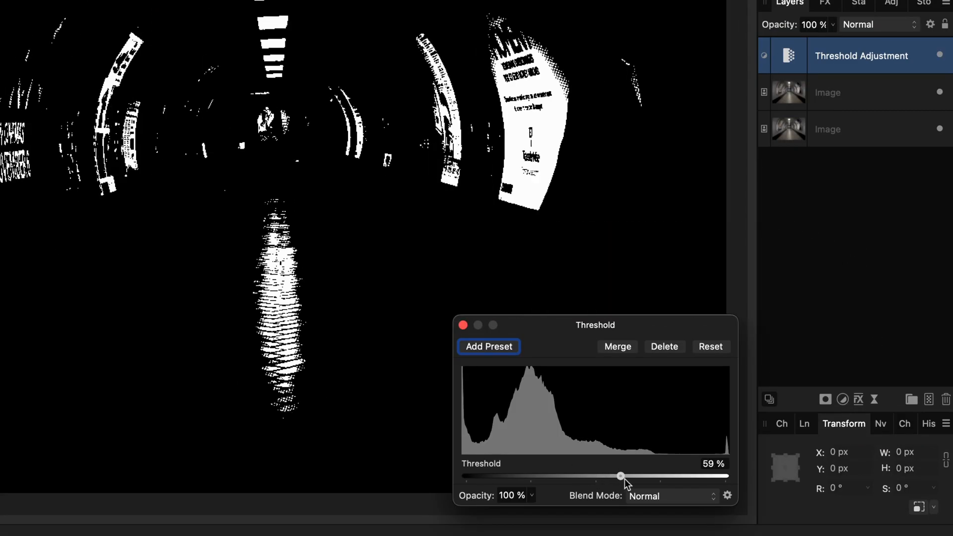
pyautogui.moveTo(620, 476); pyautogui.dragTo(661, 476)
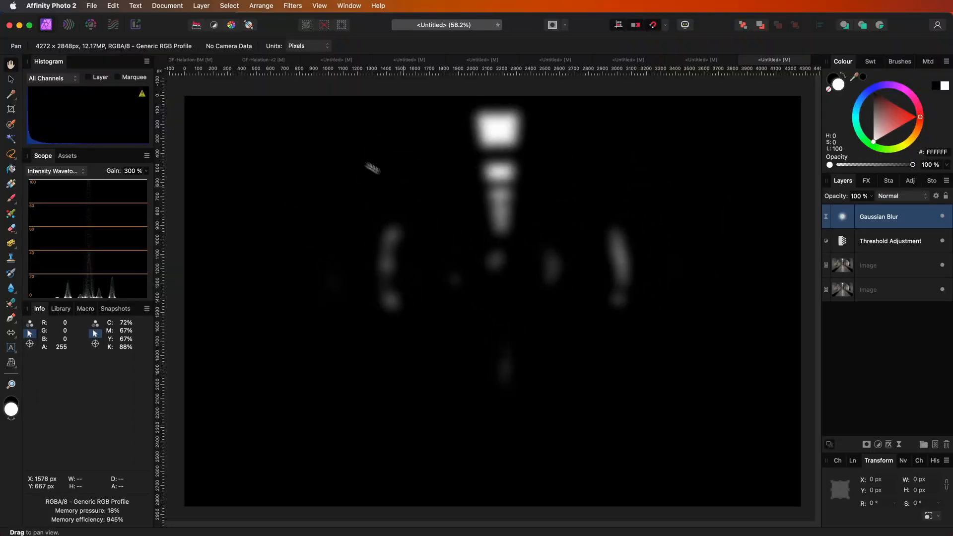
# Add a Fill layer above the blurred highlight layers.
pyautogui.click(202, 6)
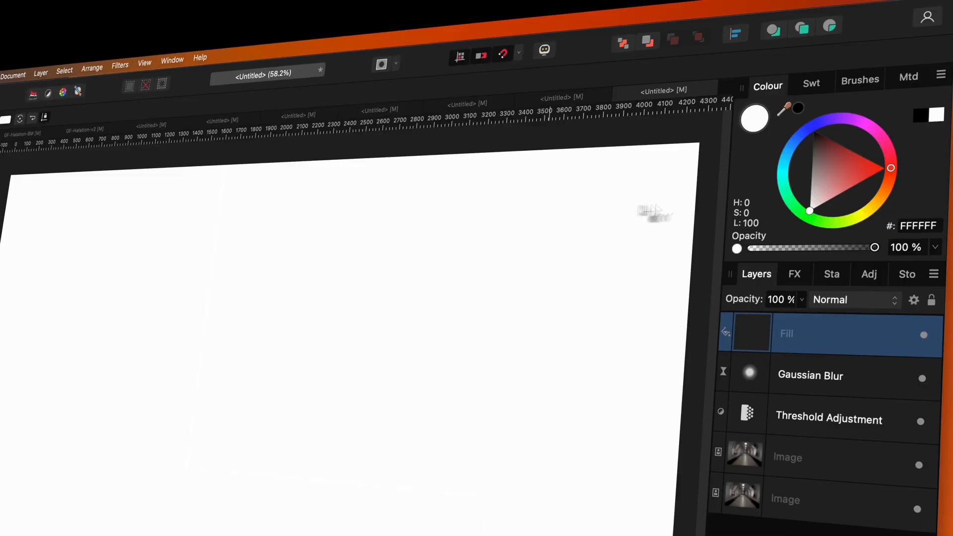
pyautogui.click(888, 169)
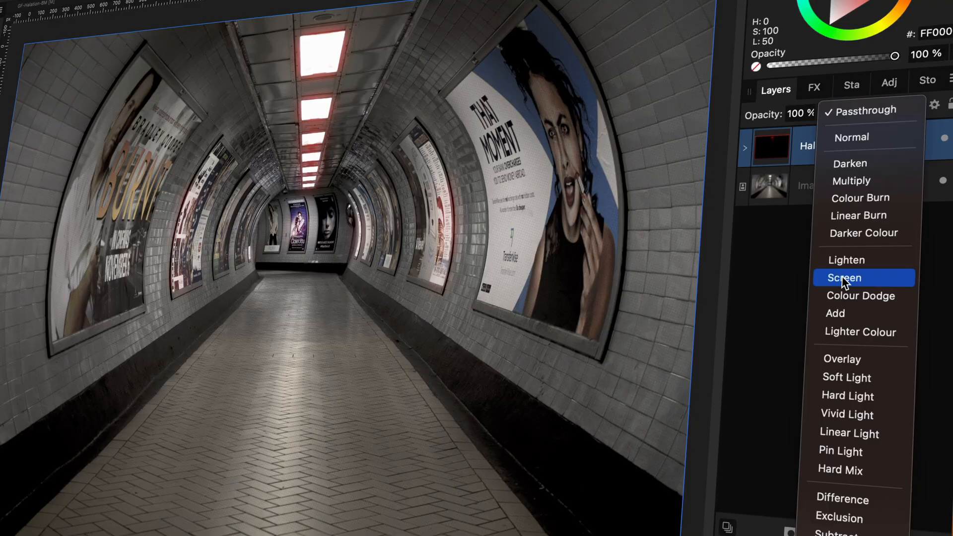
# Set the Halation group's blend mode to Screen so the ceiling lights glow red.
pyautogui.click(844, 277)
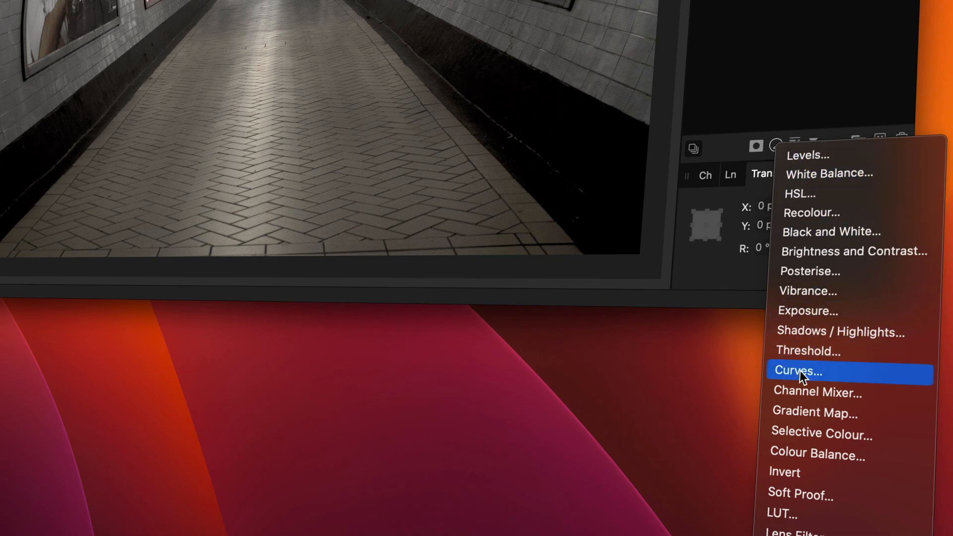
# Add a Curves adjustment in the halation group and lift the curve to brighten the red glow.
pyautogui.click(798, 370)
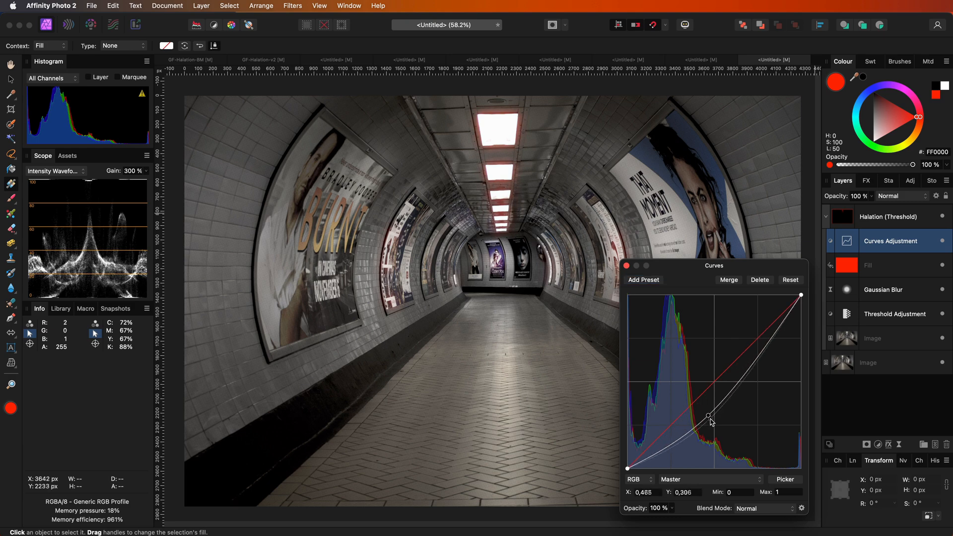
pyautogui.moveTo(708, 416); pyautogui.dragTo(688, 380)
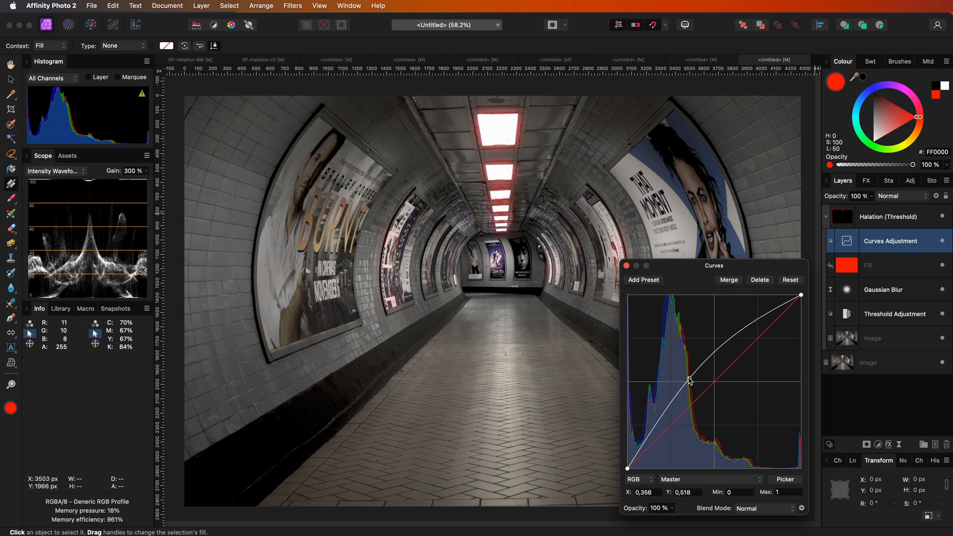
pyautogui.moveTo(689, 381); pyautogui.dragTo(689, 372)
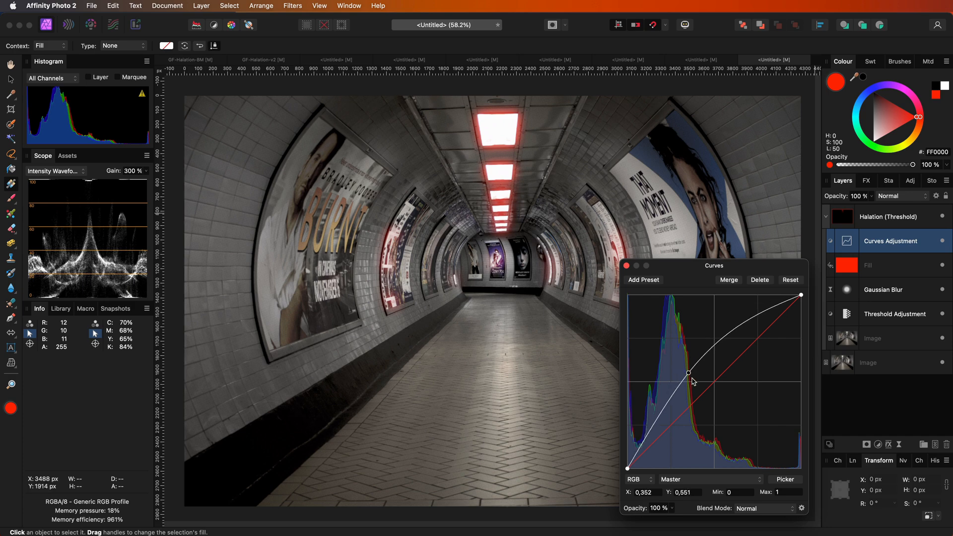
pyautogui.moveTo(690, 373); pyautogui.dragTo(689, 371)
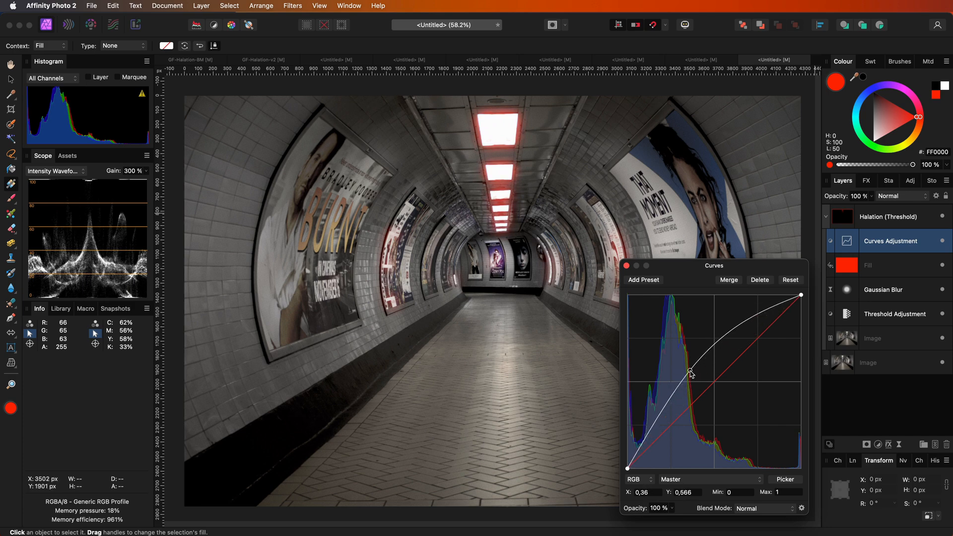
pyautogui.moveTo(691, 372); pyautogui.dragTo(695, 378)
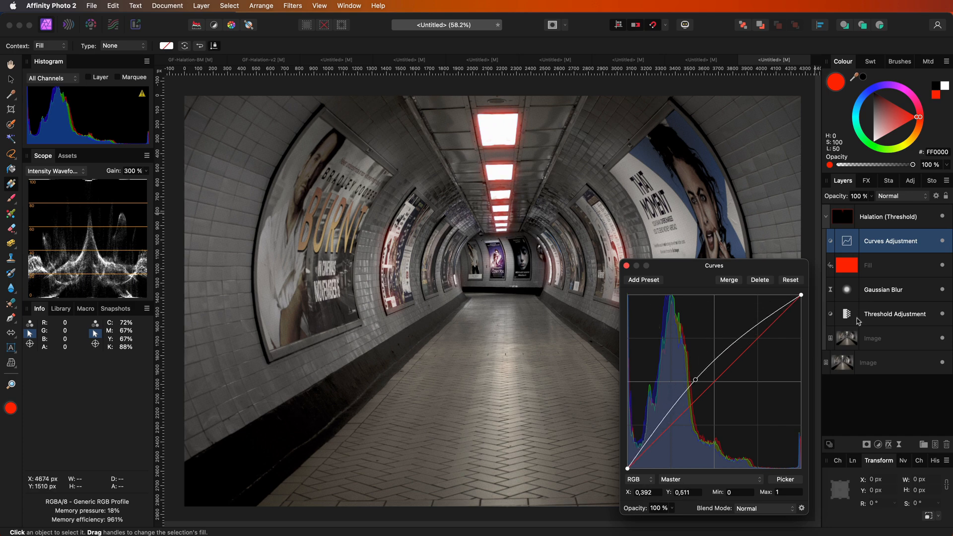
# Raise the Threshold level so the glow stays tight around the brightest lights.
pyautogui.click(895, 314)
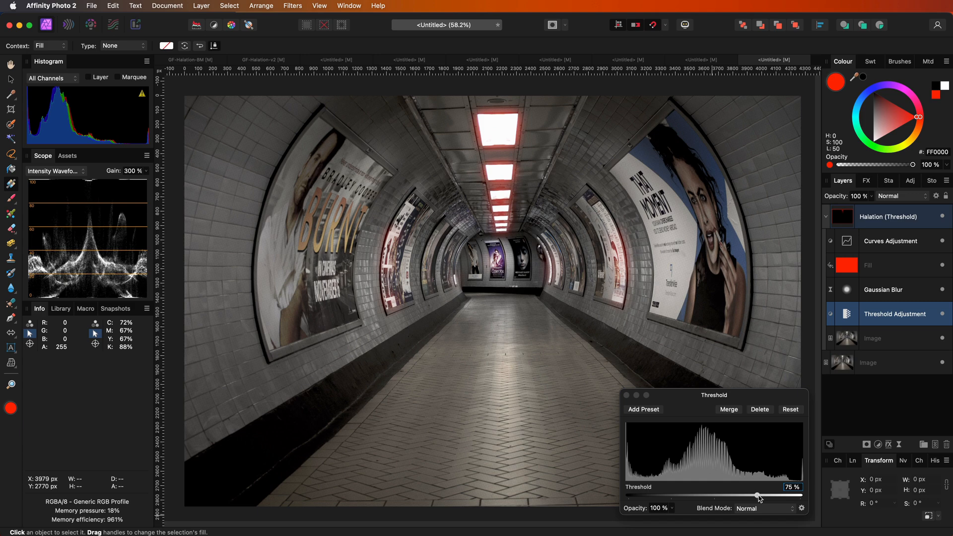
pyautogui.moveTo(755, 496); pyautogui.dragTo(780, 497)
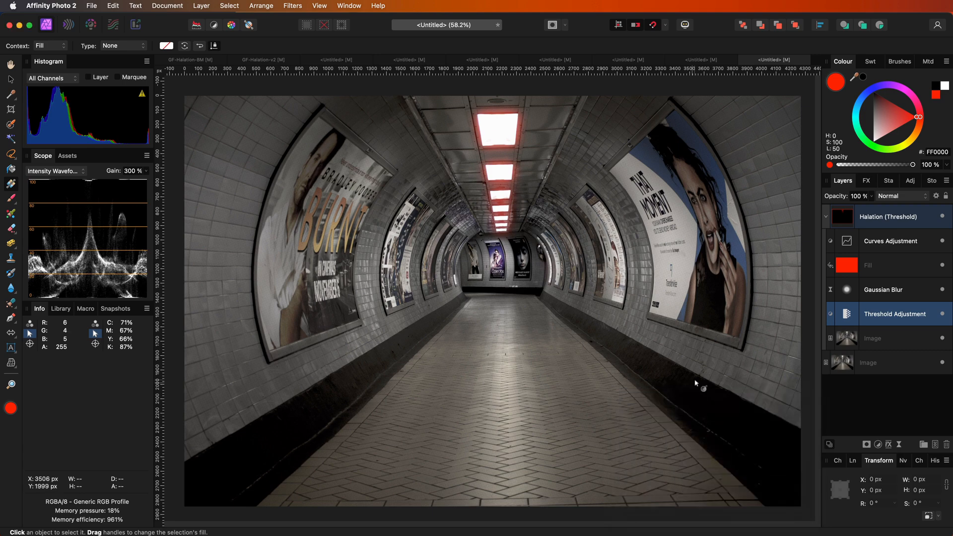
pyautogui.moveTo(700, 389)
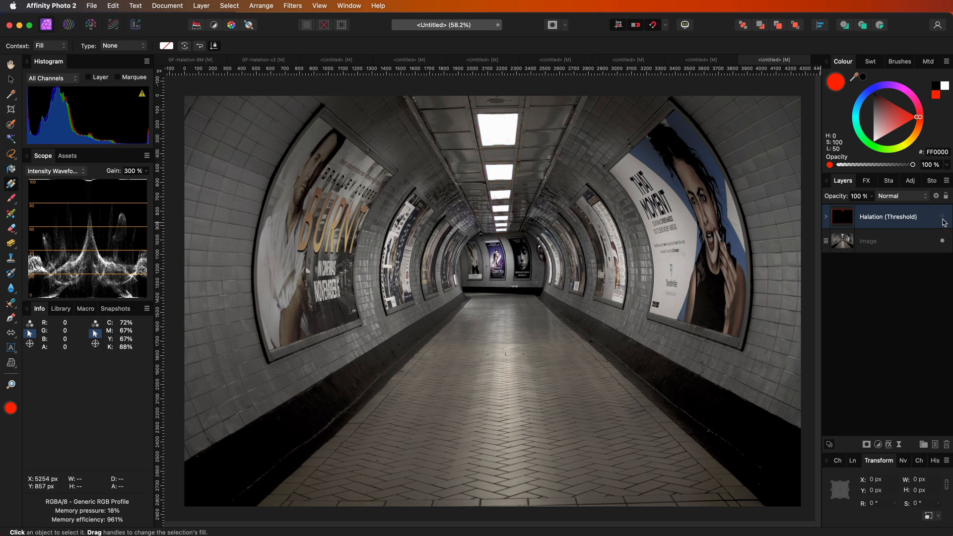
pyautogui.moveTo(776, 290)
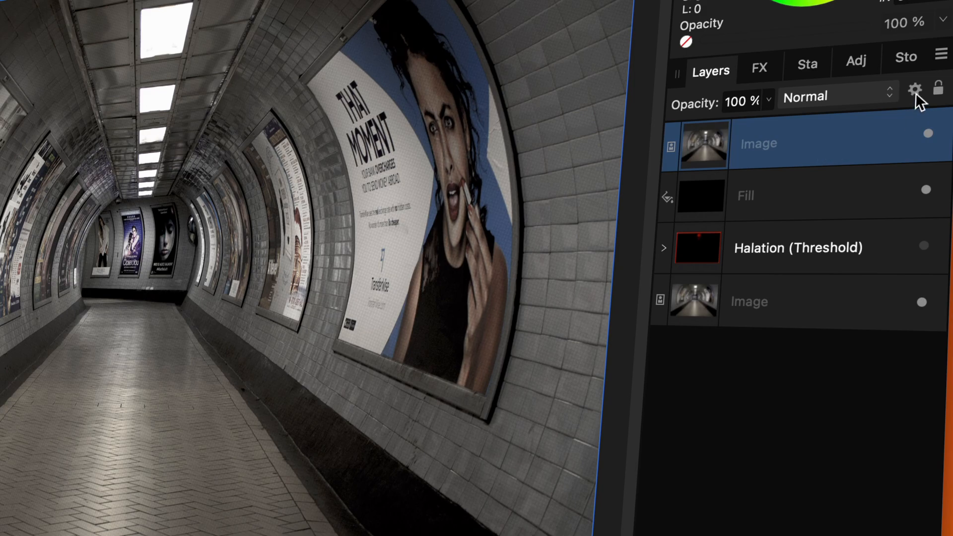
# In Blend Options, set the source range node to about 31% so only highlights show.
pyautogui.click(914, 88)
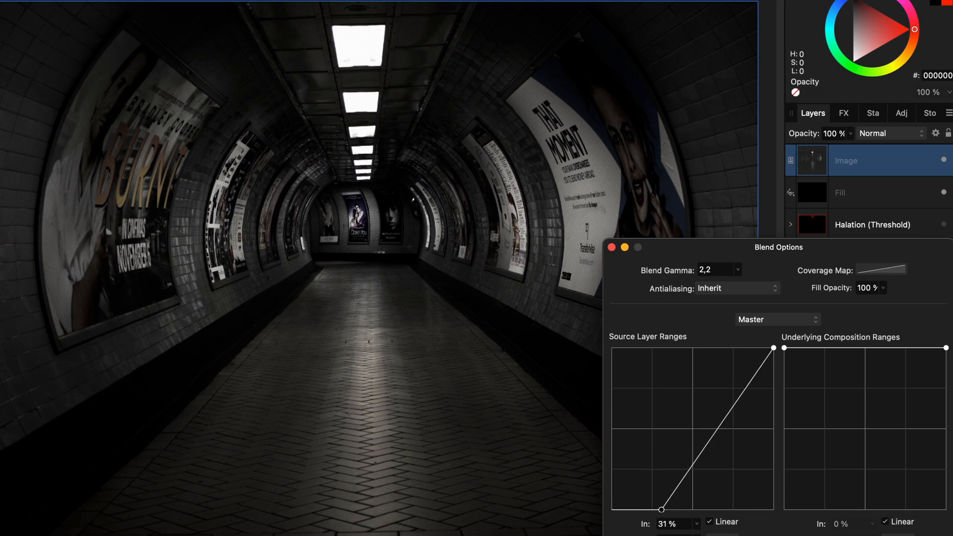
pyautogui.moveTo(662, 509); pyautogui.dragTo(721, 511)
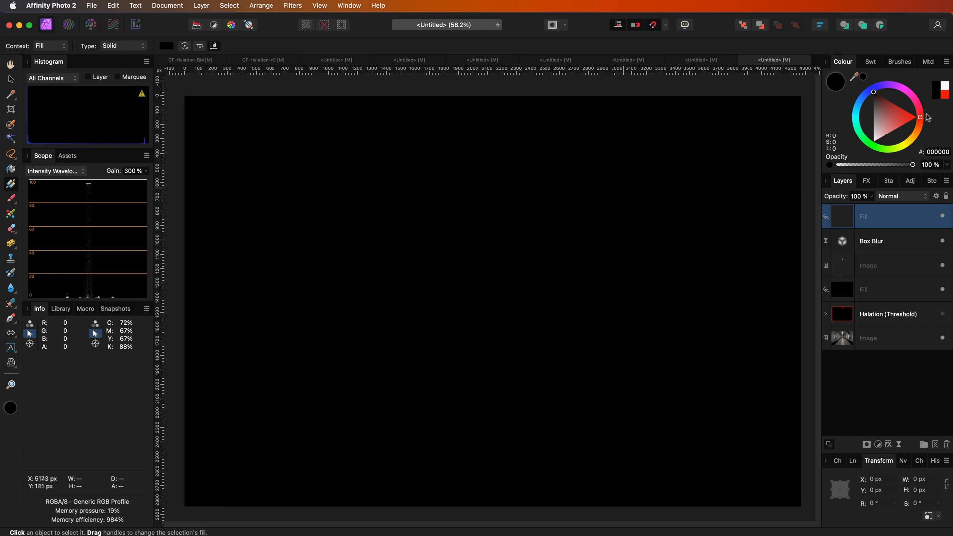
# Make the fill layer red and set its blend mode over the blurred glow.
pyautogui.click(899, 195)
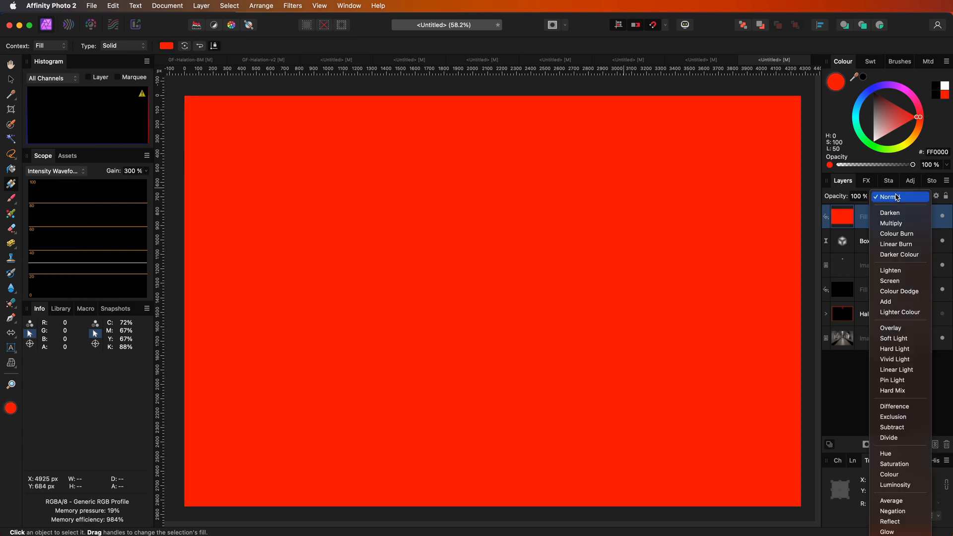
pyautogui.click(891, 223)
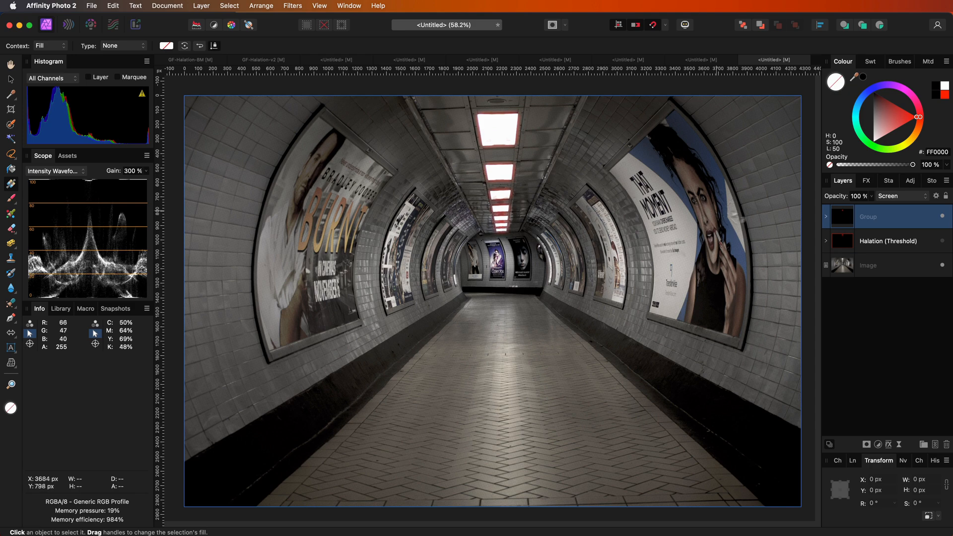
# Rename the new glow group to 'Halation (Blend Range)'.
pyautogui.doubleClick(881, 217)
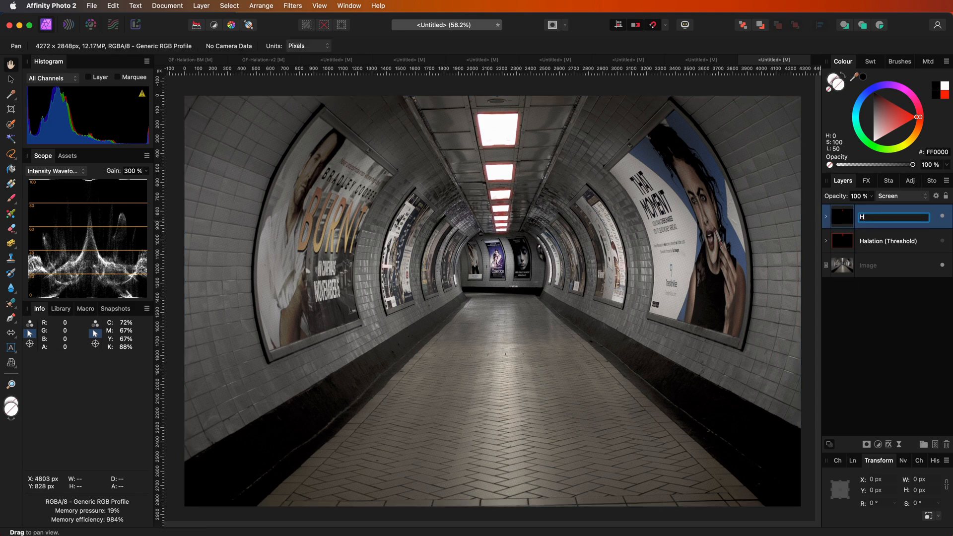
pyautogui.write('Halation (')
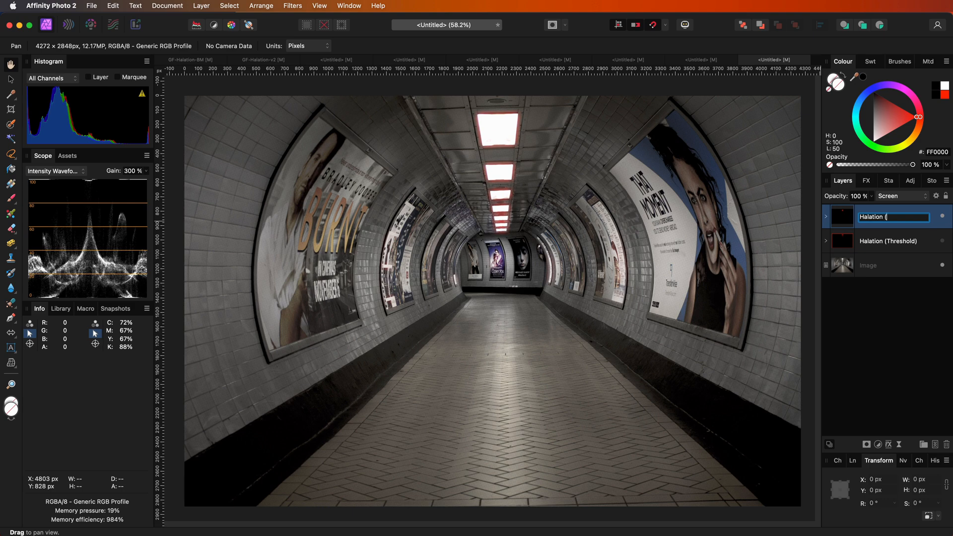
pyautogui.write('Blend Range')
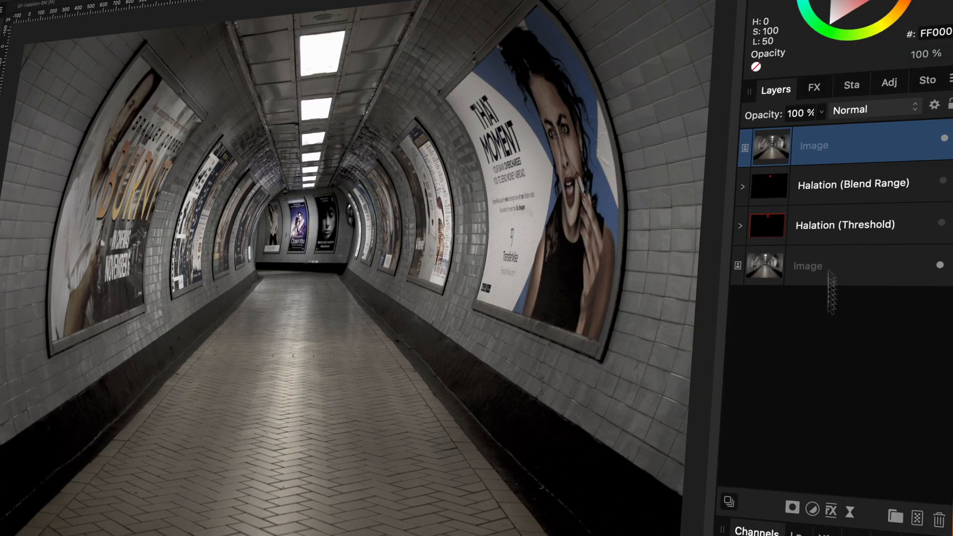
# Set the red fill's blend mode over the photo copy and bring up the live blur filter list.
pyautogui.click(873, 109)
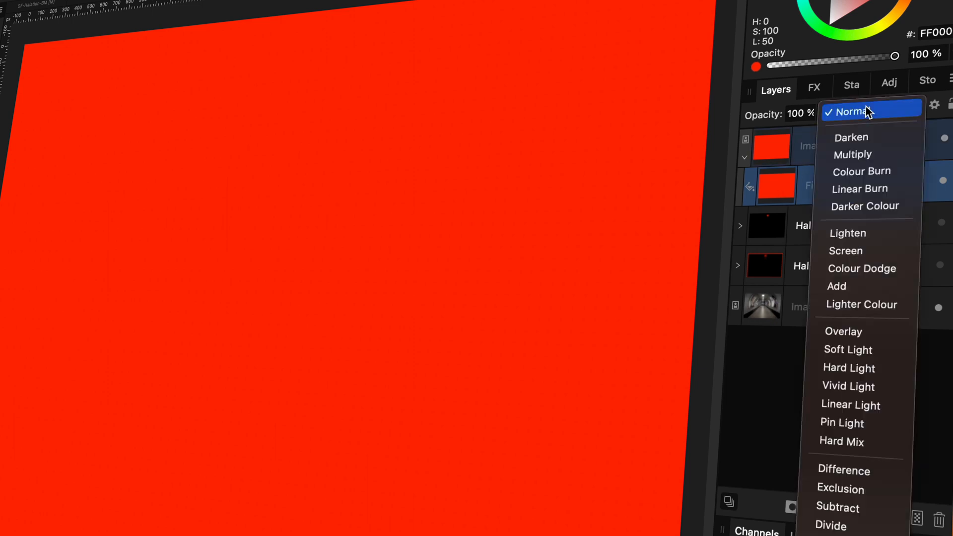
pyautogui.click(853, 154)
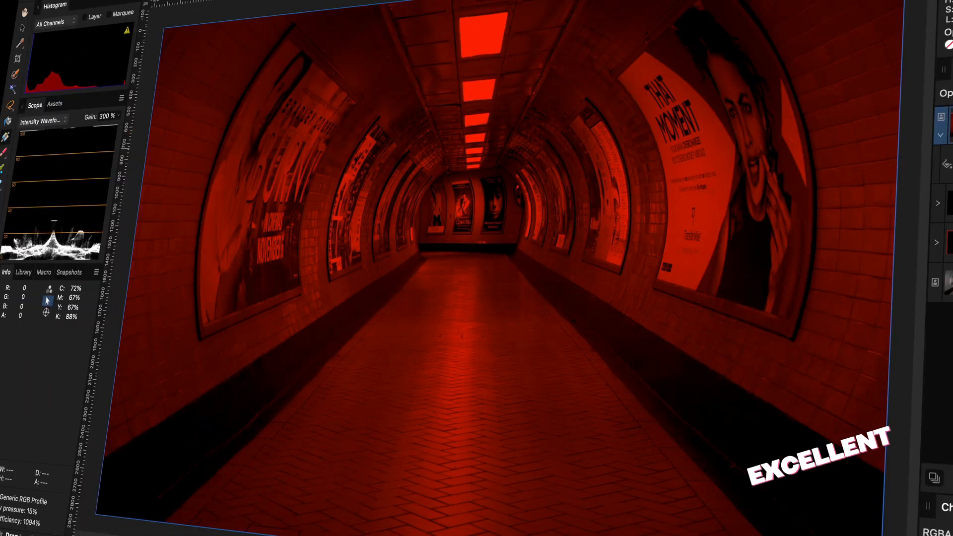
pyautogui.click(839, 328)
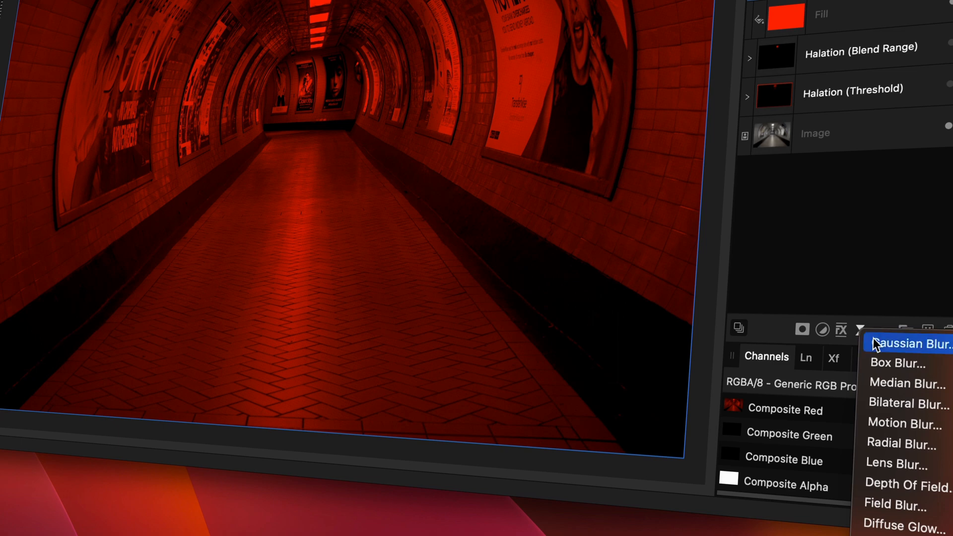
# Add a live Gaussian Blur and a live Maximum Blur to the red tunnel copy.
pyautogui.click(905, 344)
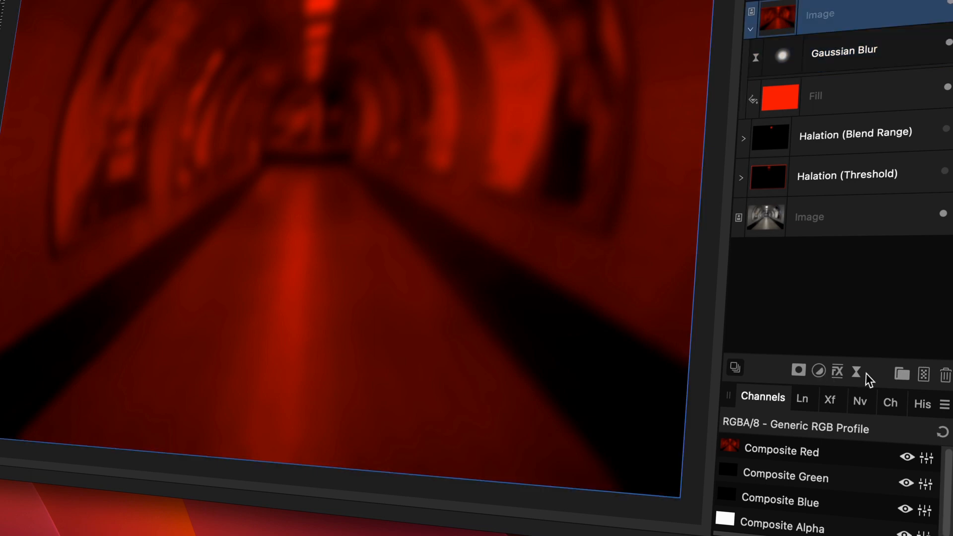
pyautogui.click(837, 370)
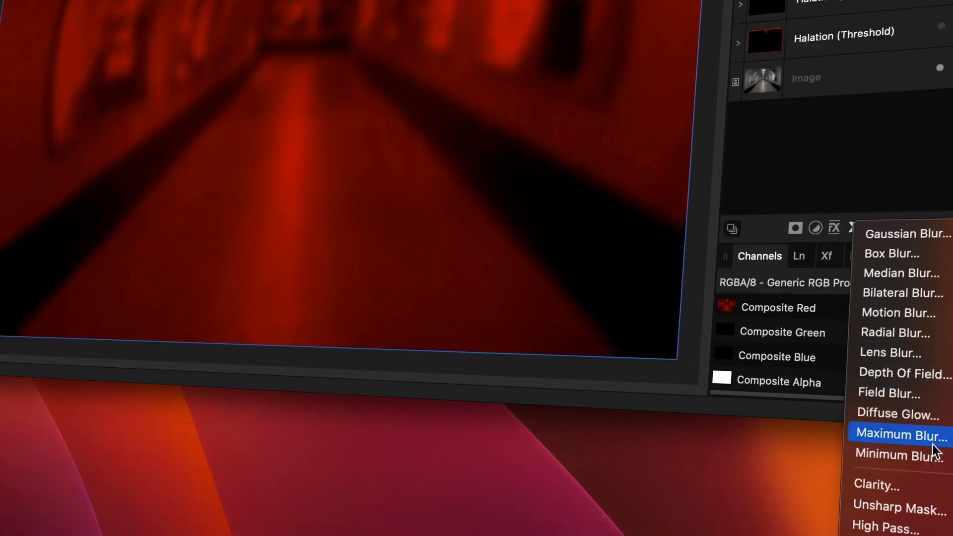
pyautogui.click(900, 435)
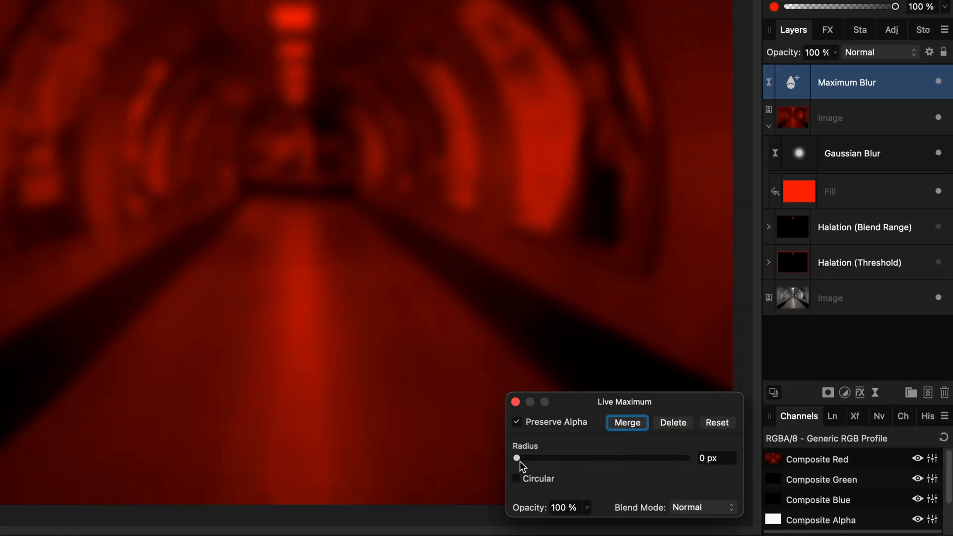
pyautogui.moveTo(516, 458); pyautogui.dragTo(586, 457)
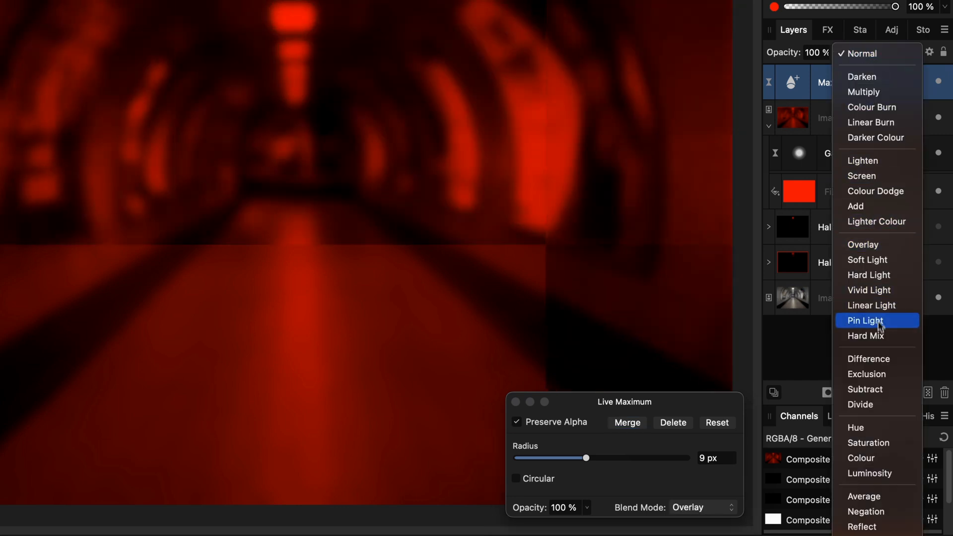
# Set the Maximum Blur to Difference mode with a radius of about 25 px.
pyautogui.click(870, 358)
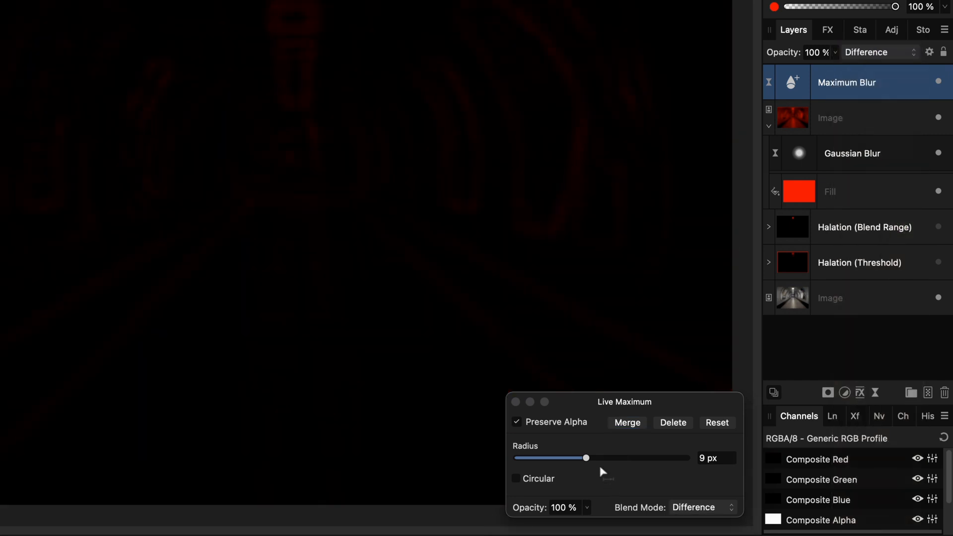
pyautogui.moveTo(585, 457); pyautogui.dragTo(649, 457)
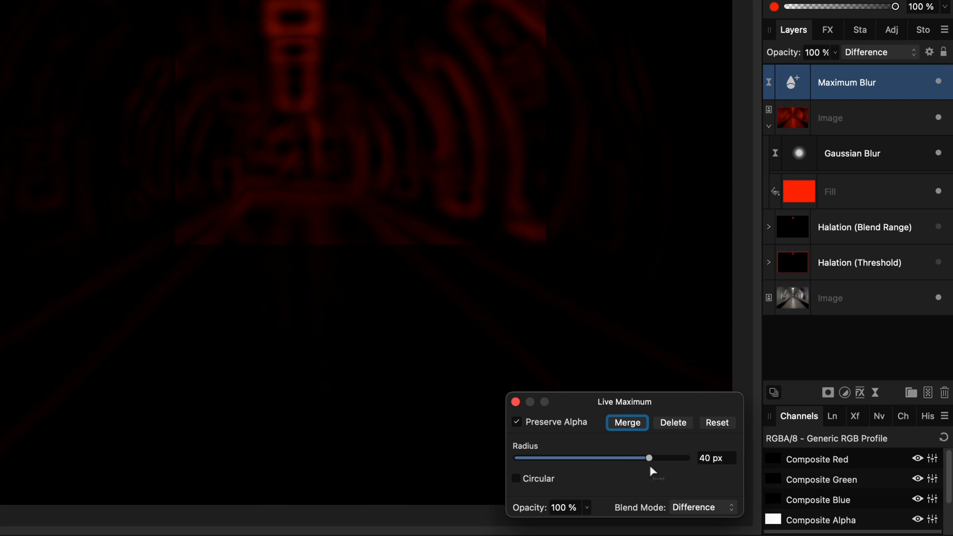
pyautogui.moveTo(649, 458); pyautogui.dragTo(631, 457)
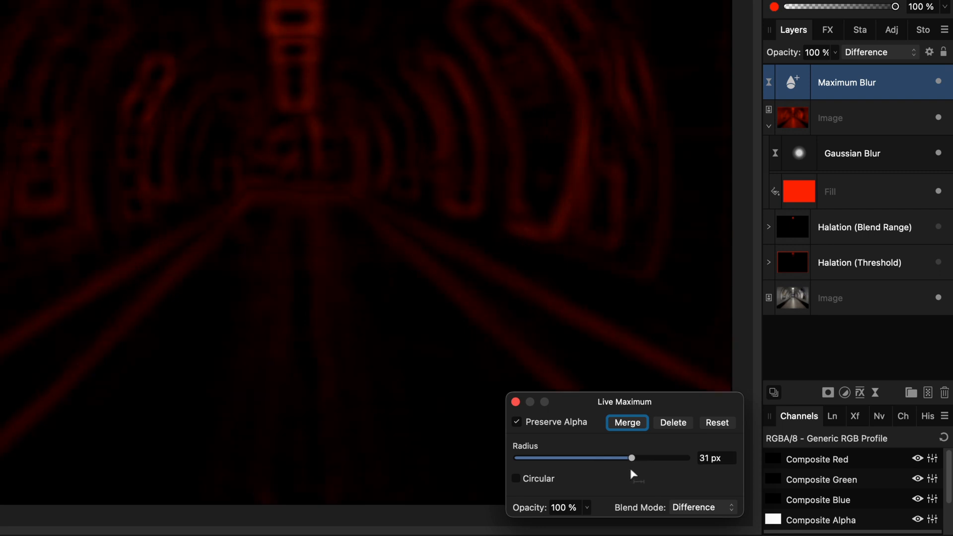
pyautogui.moveTo(631, 457); pyautogui.dragTo(620, 457)
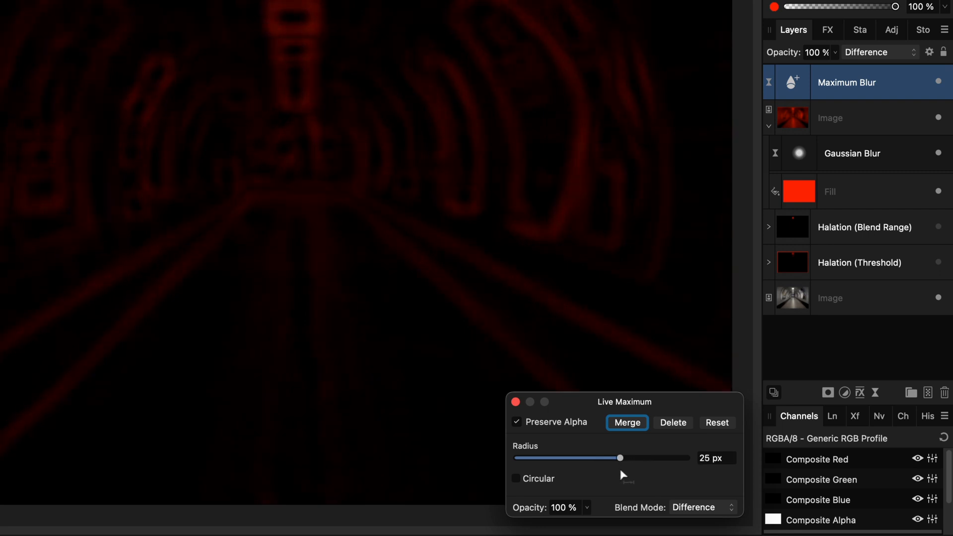
pyautogui.moveTo(620, 458); pyautogui.dragTo(618, 457)
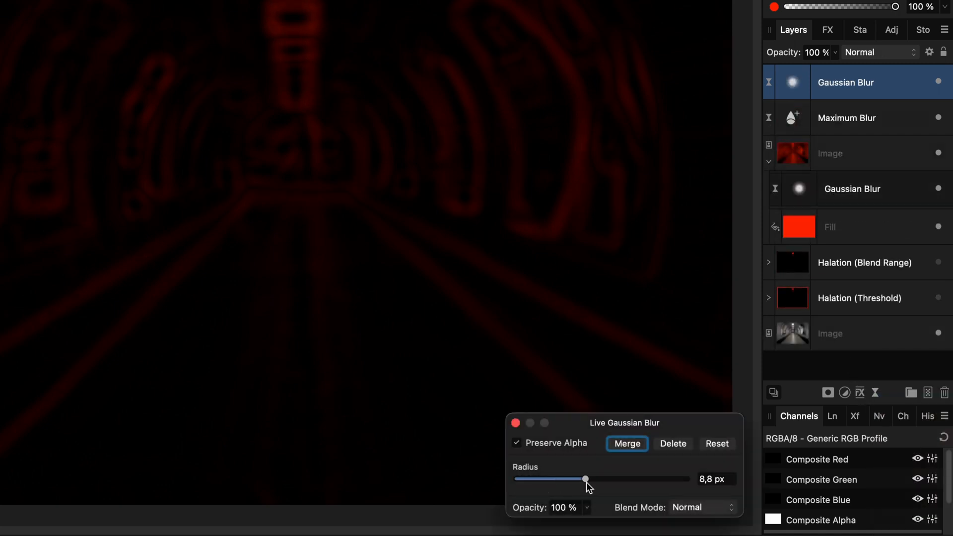
# Raise the top Gaussian blur radius to about 30 px and blend it as Soft Light.
pyautogui.moveTo(586, 479); pyautogui.dragTo(598, 478)
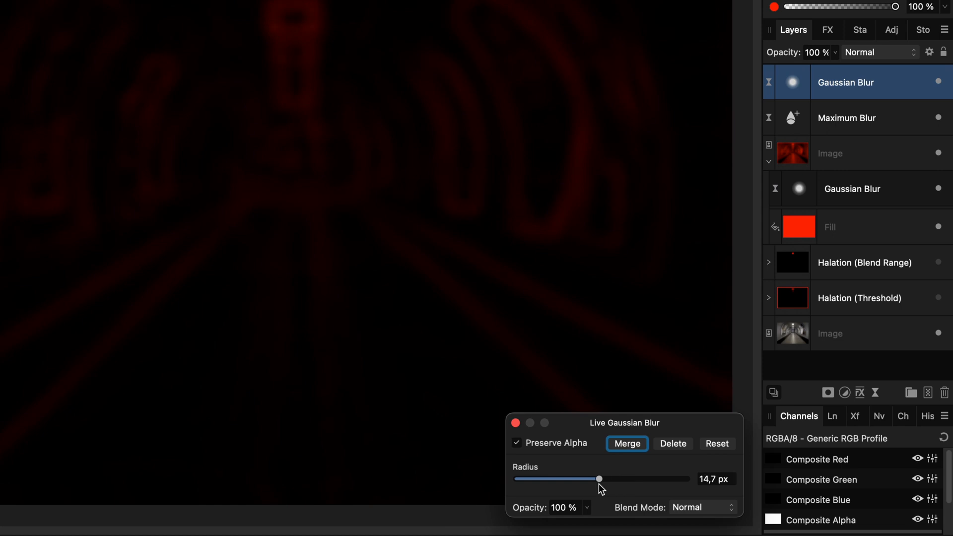
pyautogui.moveTo(597, 478); pyautogui.dragTo(629, 479)
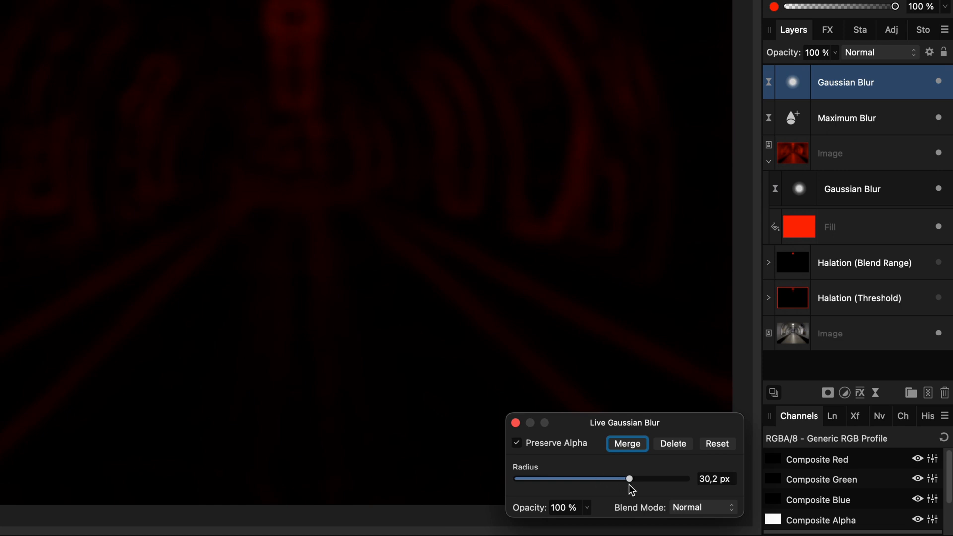
pyautogui.click(879, 53)
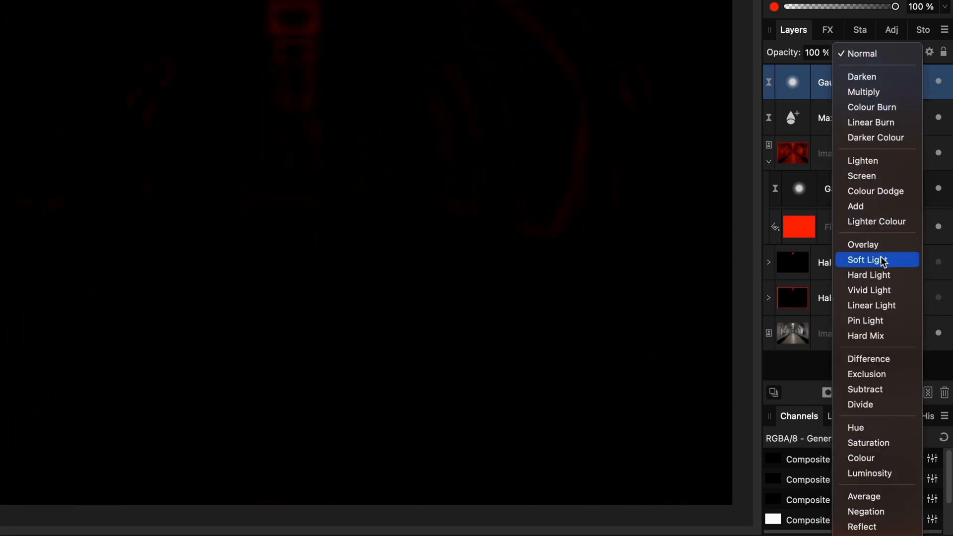
pyautogui.click(869, 259)
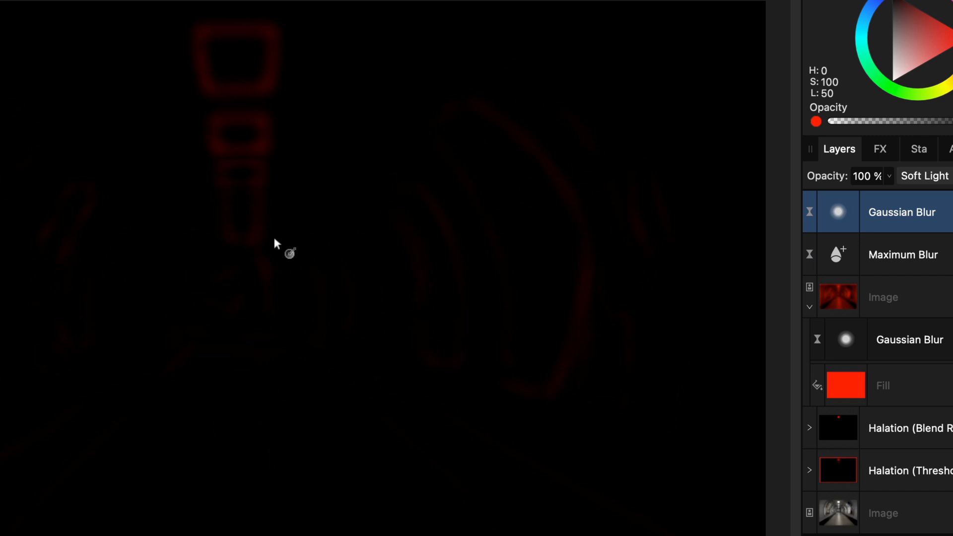
pyautogui.click(903, 254)
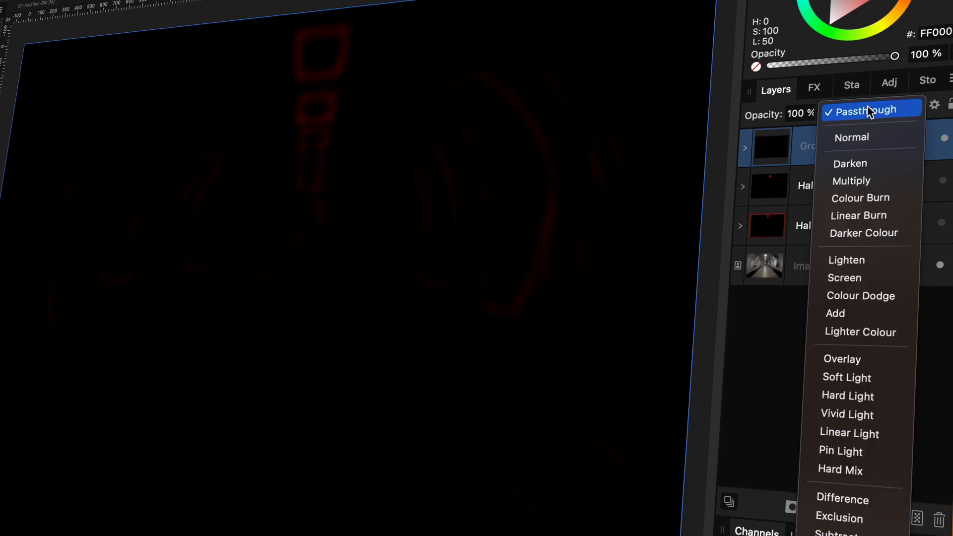
# Blend the halation group in Screen, widen Maximum Blur to about 44 px and retune the inner Gaussian blur.
pyautogui.click(843, 278)
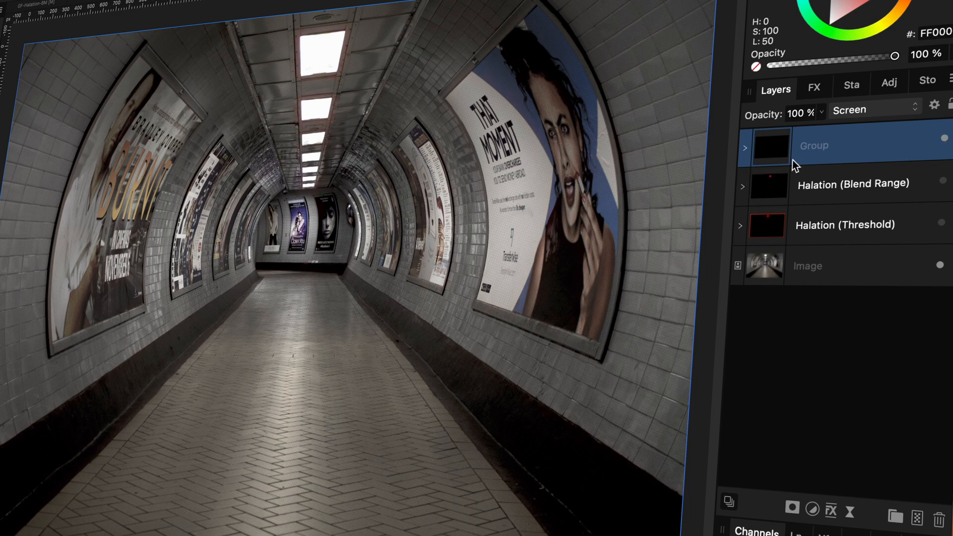
pyautogui.click(740, 146)
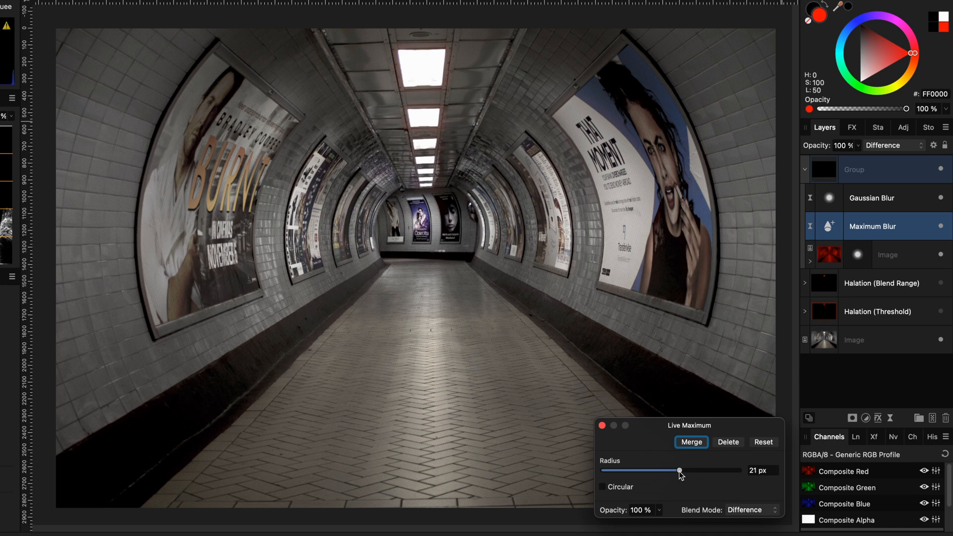
pyautogui.moveTo(679, 470); pyautogui.dragTo(713, 470)
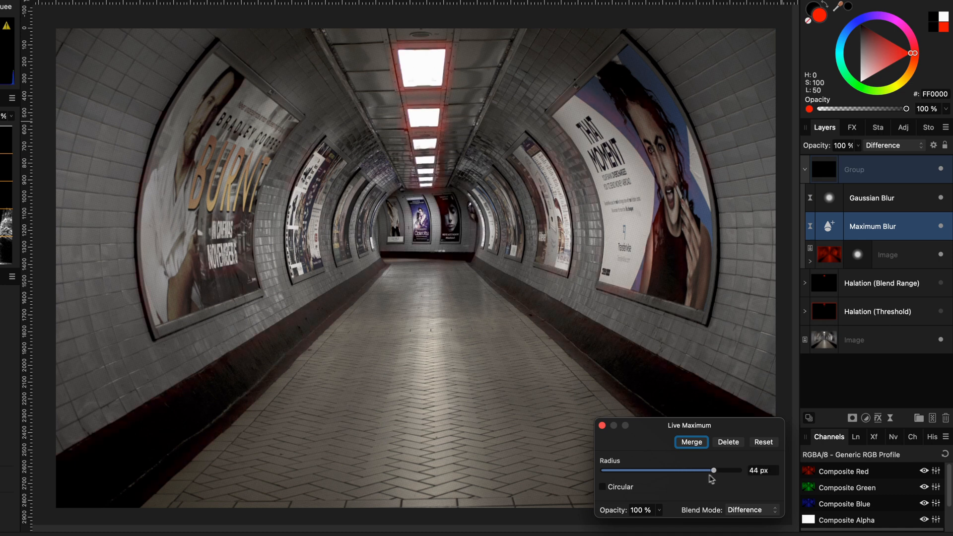
pyautogui.moveTo(714, 471); pyautogui.dragTo(704, 471)
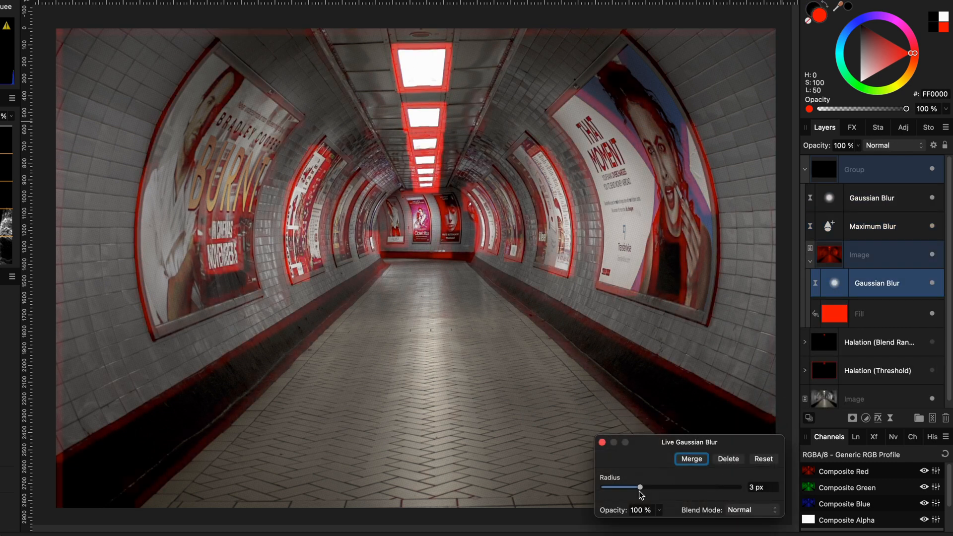
pyautogui.moveTo(638, 486); pyautogui.dragTo(682, 486)
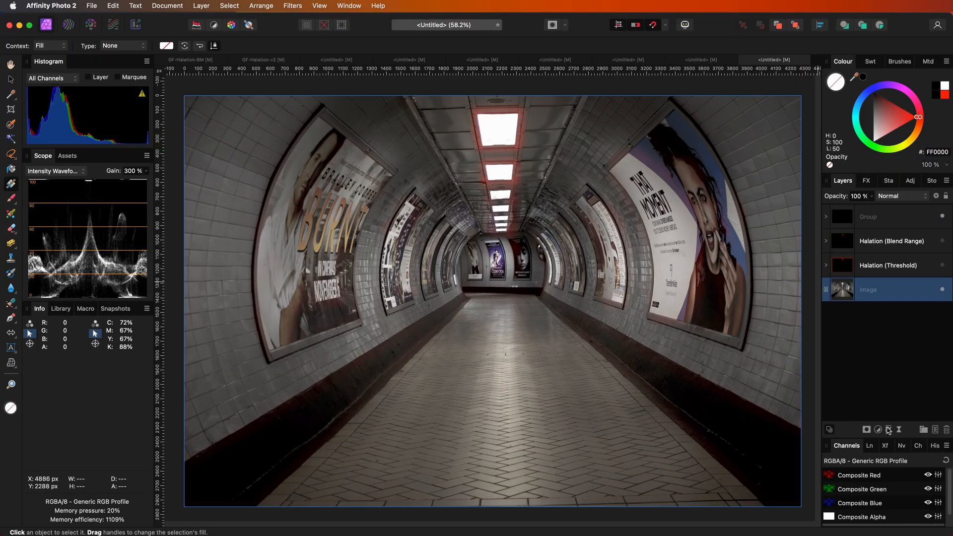
# Add a Curves adjustment over the tunnel photo and pull the master curve down to darken midtones.
pyautogui.click(878, 429)
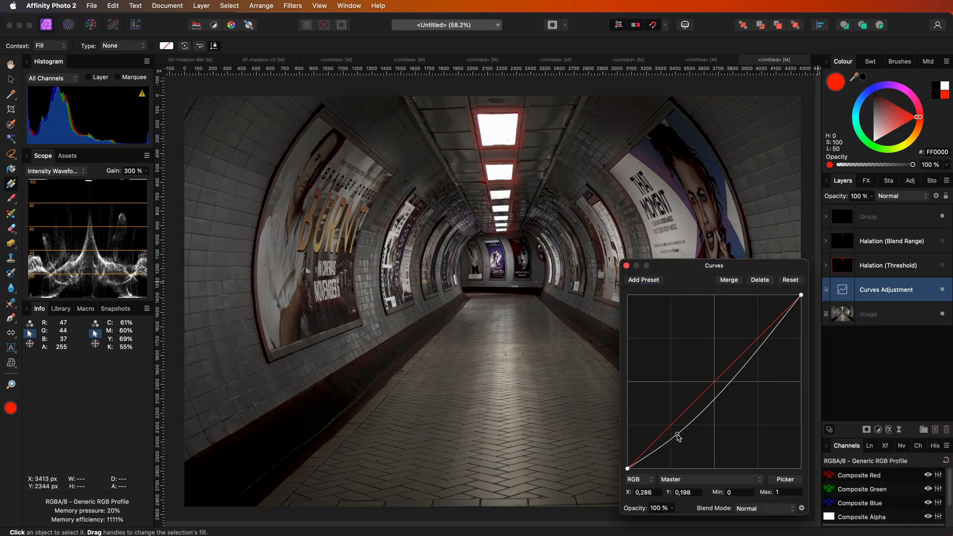
pyautogui.moveTo(677, 437); pyautogui.dragTo(738, 383)
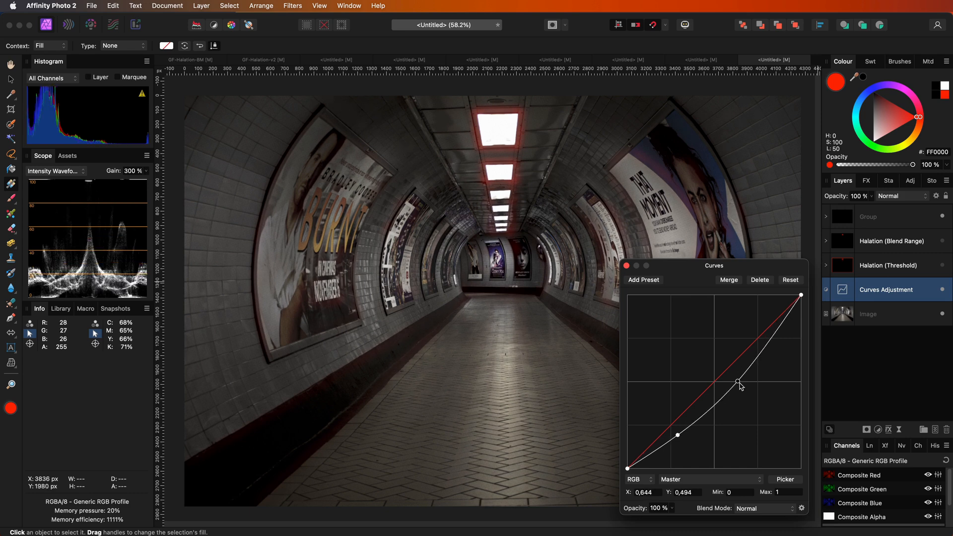
pyautogui.moveTo(740, 384); pyautogui.dragTo(739, 383)
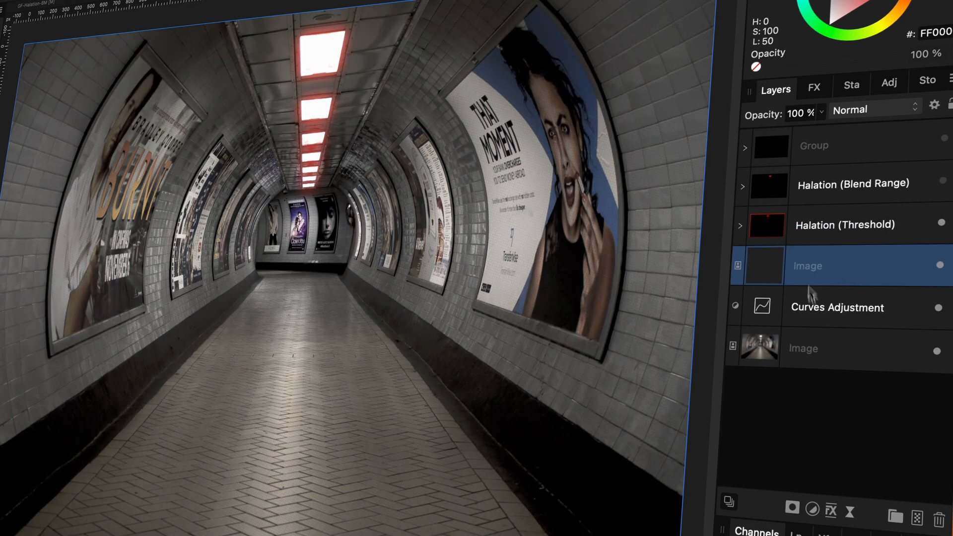
# Add a live Gaussian blur to the new top image layer and increase its radius.
pyautogui.click(855, 378)
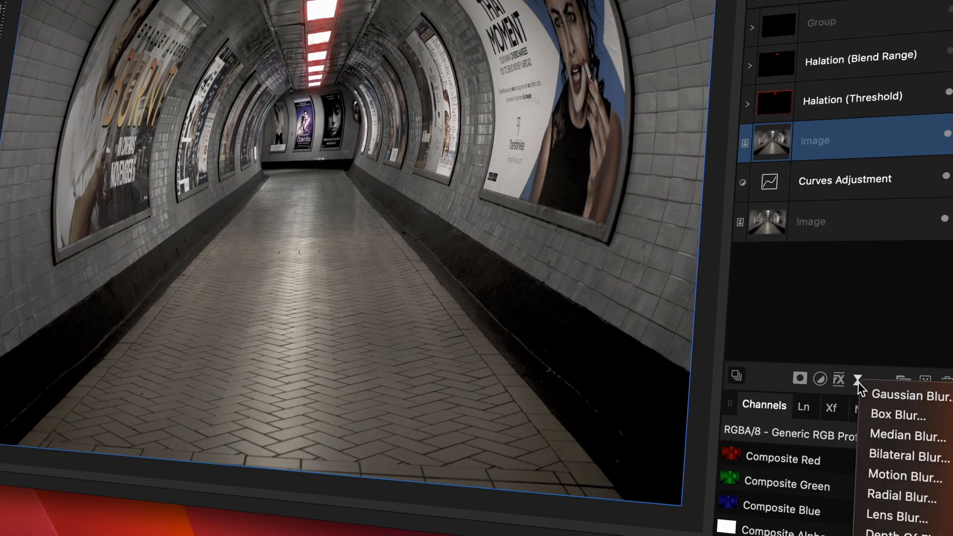
pyautogui.click(909, 395)
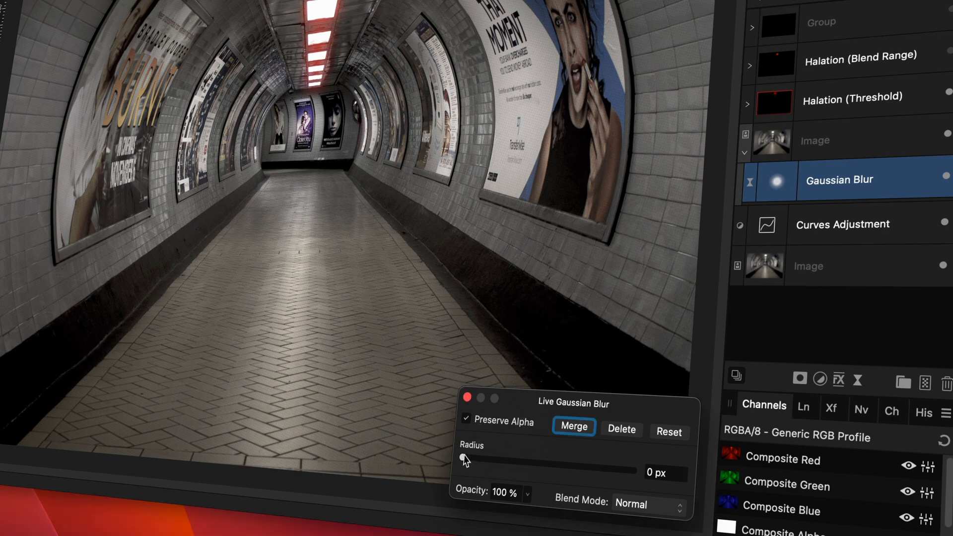
pyautogui.moveTo(463, 467); pyautogui.dragTo(552, 464)
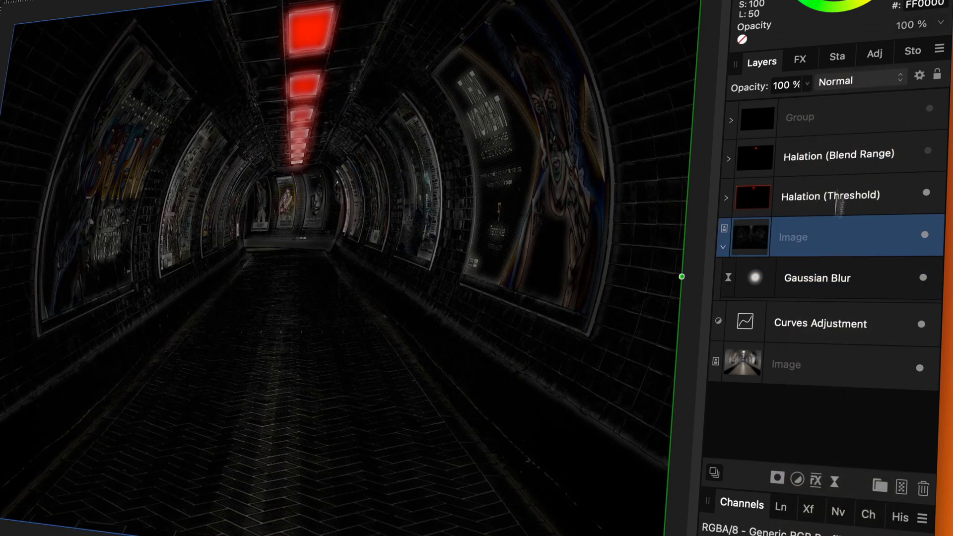
pyautogui.click(859, 80)
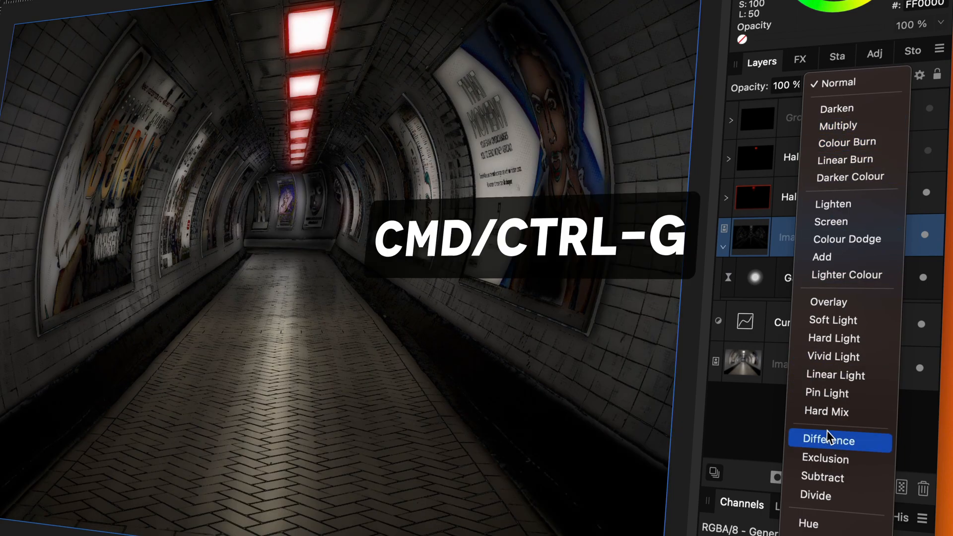
# Group the image with its blur, blend the group as Colour Dodge and start naming it 'Brighte'.
pyautogui.press('cmd+g')
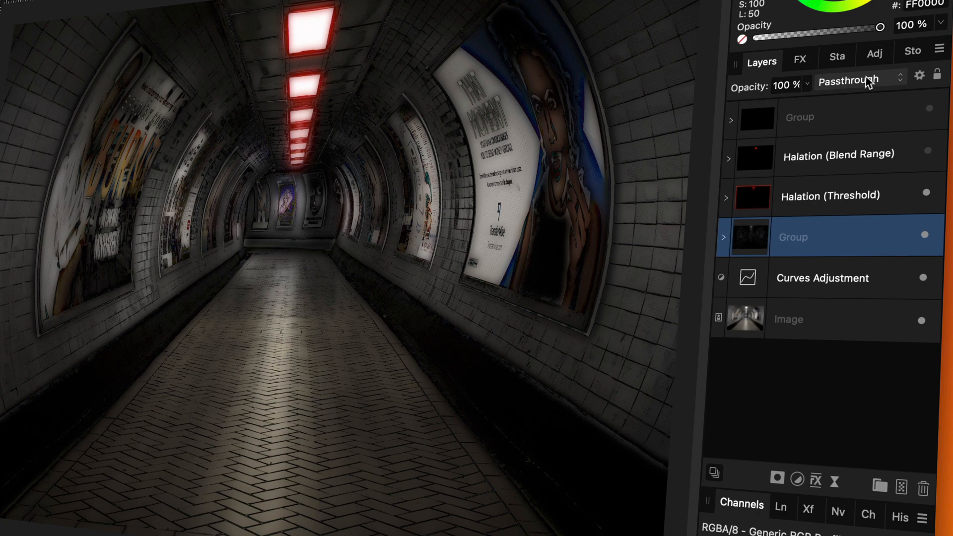
pyautogui.click(857, 79)
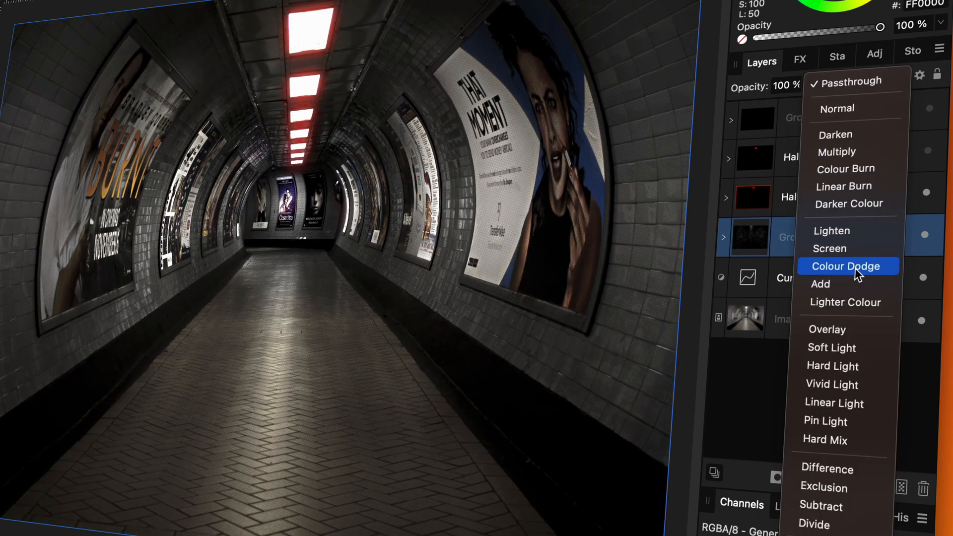
pyautogui.click(845, 266)
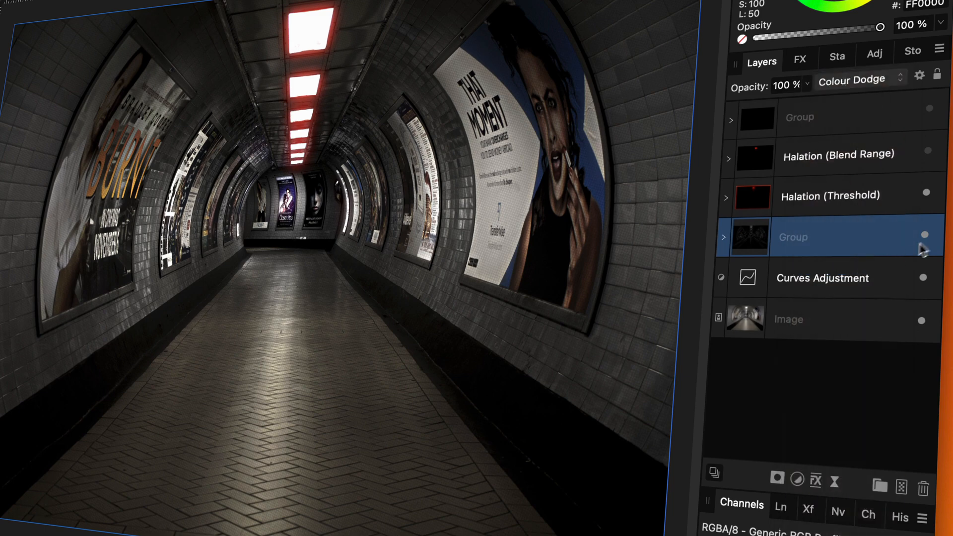
pyautogui.write('Brighte')
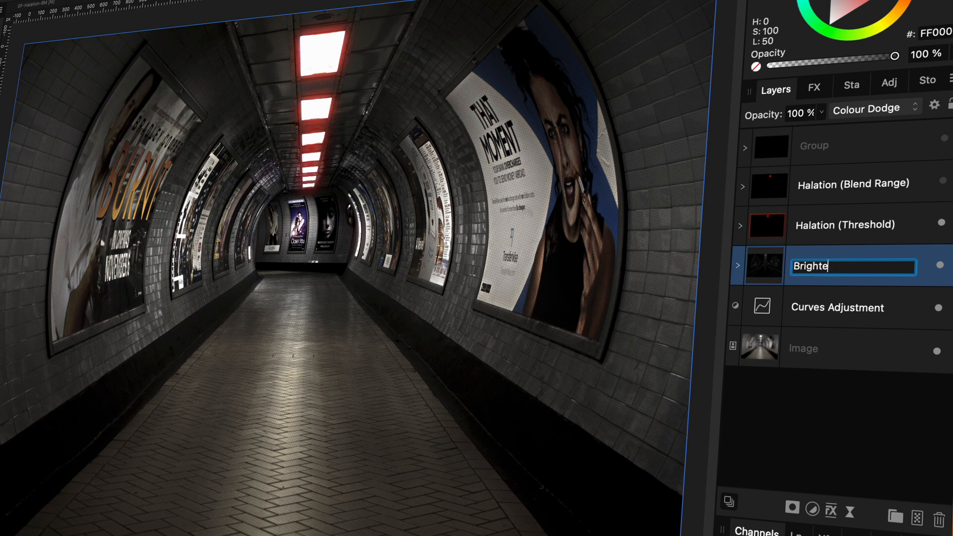
# Finish naming the group 'Brighten Hi' and select the top halation group.
pyautogui.write('n Hi')
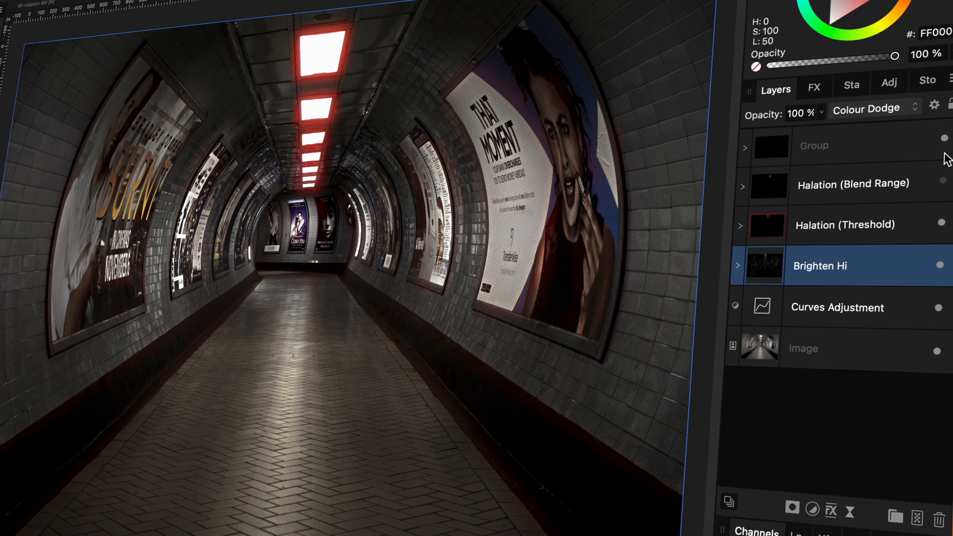
pyautogui.moveTo(789, 158)
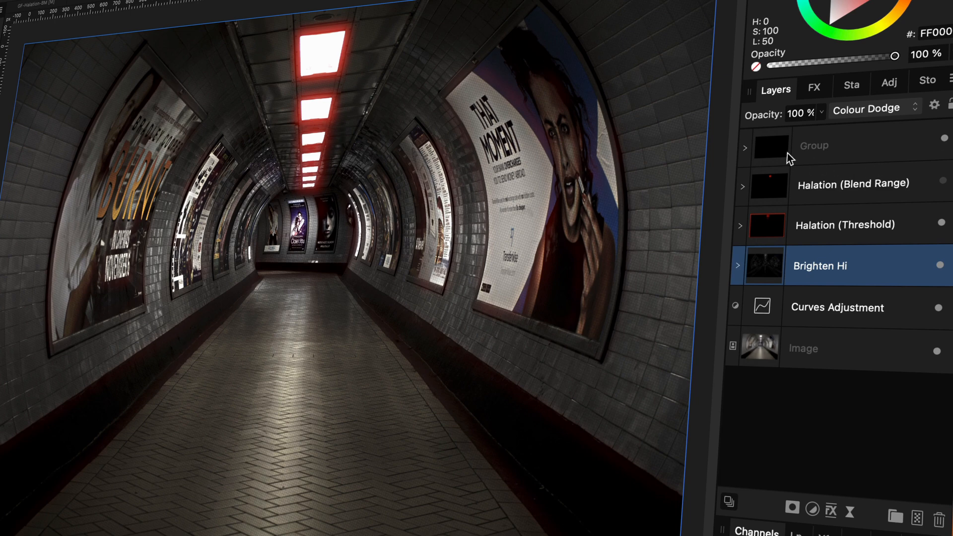
pyautogui.click(815, 145)
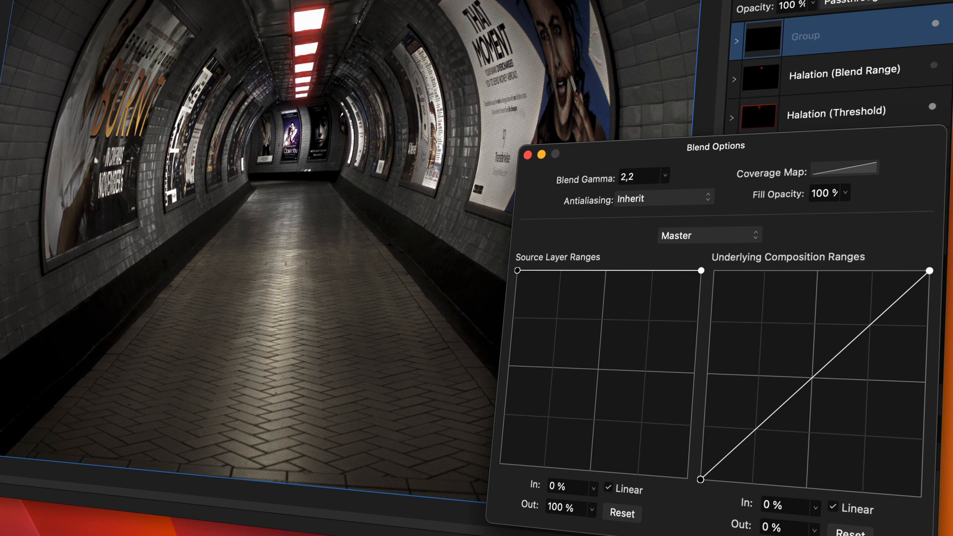
pyautogui.moveTo(676, 530)
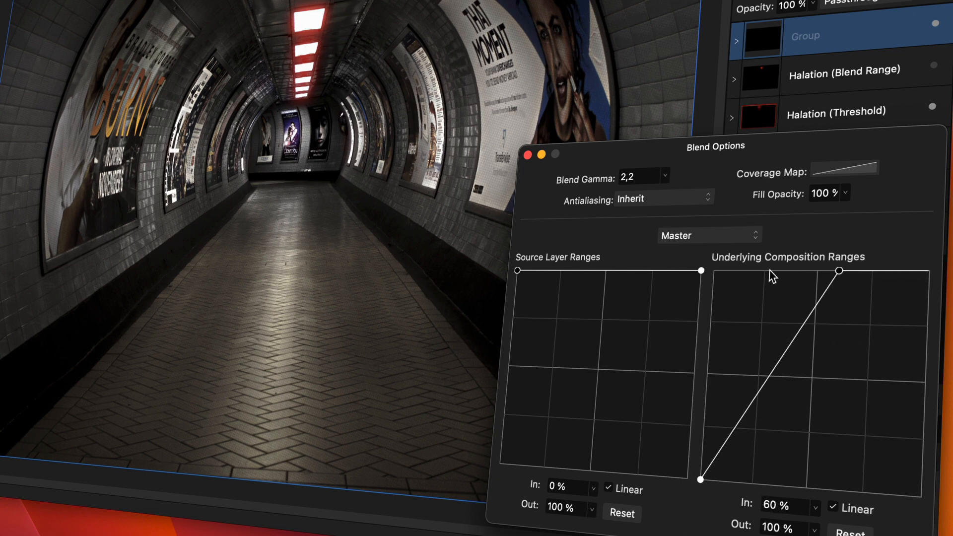
# Drag the underlying-composition range point so the group reaches full strength at 21% brightness.
pyautogui.moveTo(839, 271); pyautogui.dragTo(757, 272)
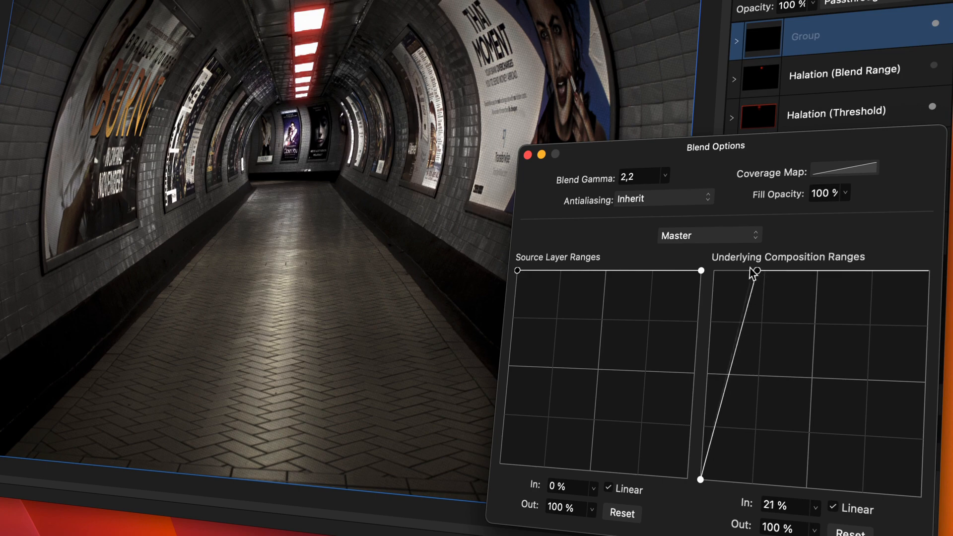
pyautogui.moveTo(753, 271); pyautogui.dragTo(775, 271)
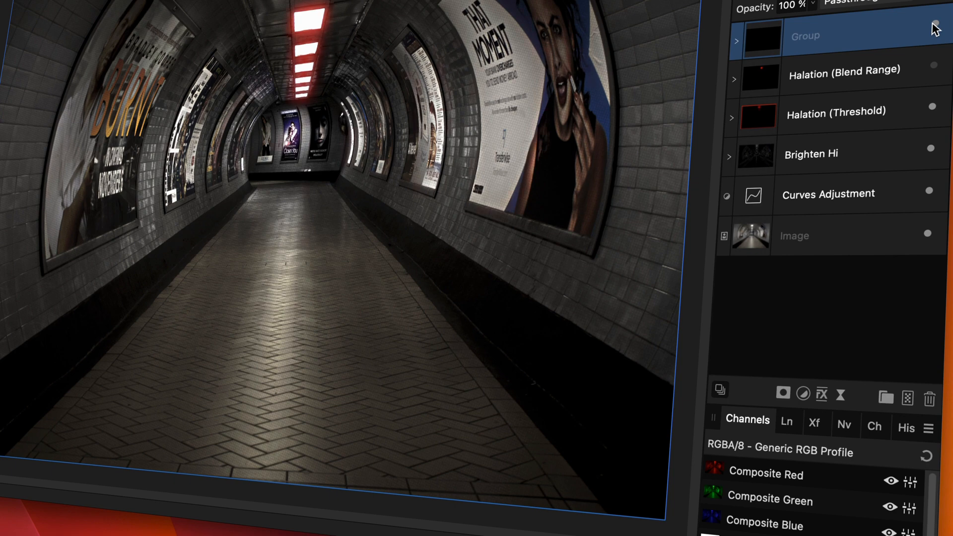
# Apply a 4 px Maximum Blur to the duplicated tunnel image and hide Curves to compare.
pyautogui.click(797, 236)
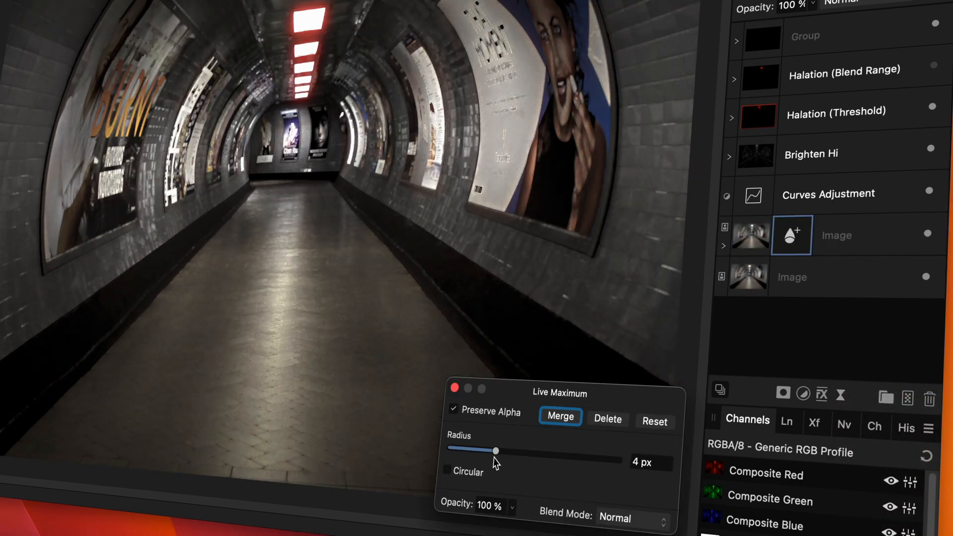
pyautogui.click(559, 417)
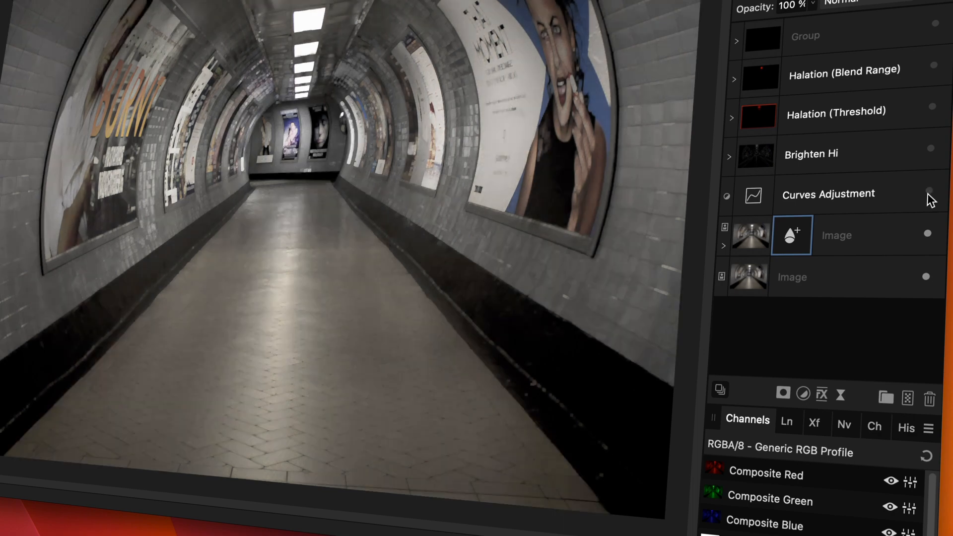
pyautogui.click(851, 3)
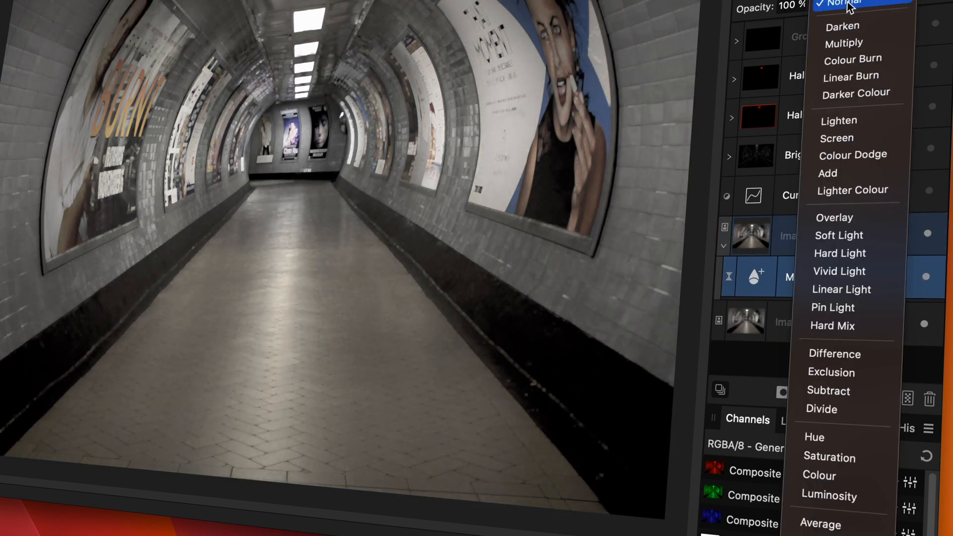
# Blend the blurred copy with Difference, group it and name the group with 'Dark'.
pyautogui.click(835, 354)
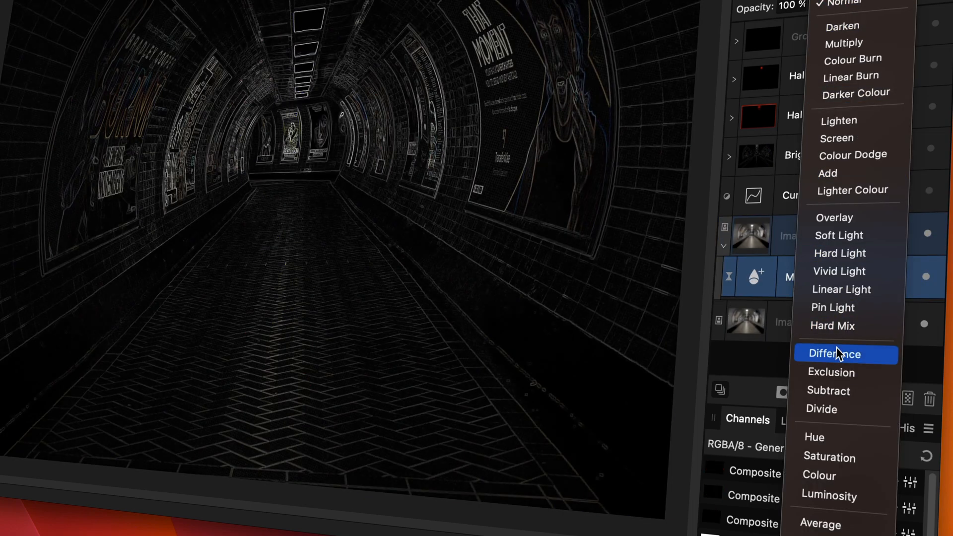
pyautogui.click(838, 353)
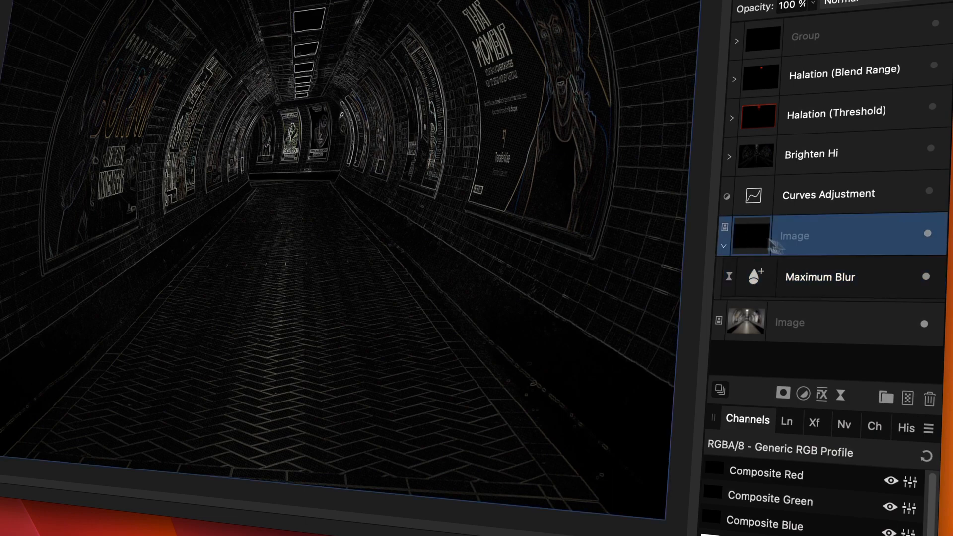
pyautogui.click(851, 4)
pyautogui.write('Sharpen')
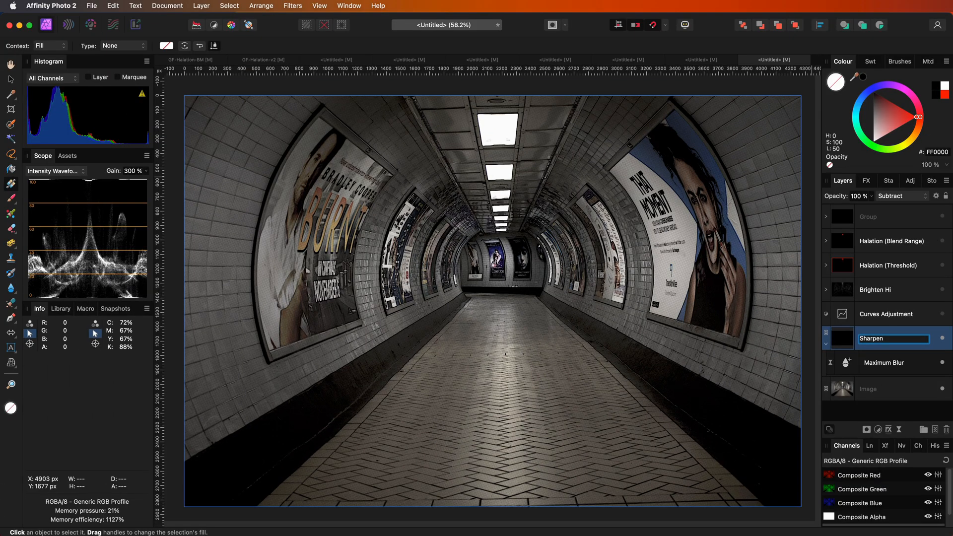
pyautogui.write('Dark')
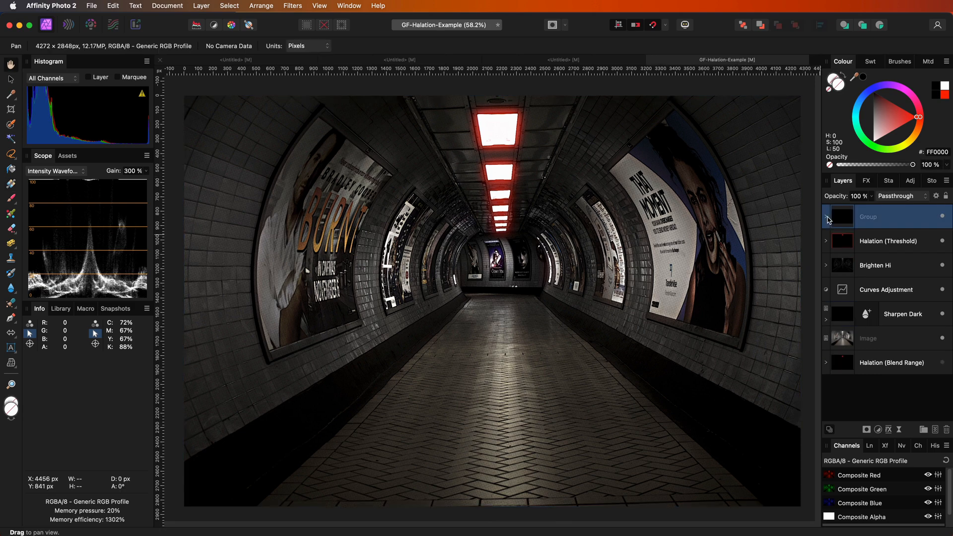
# Select the halation group's red Fill layer and shift its hue toward green on the colour wheel.
pyautogui.click(826, 217)
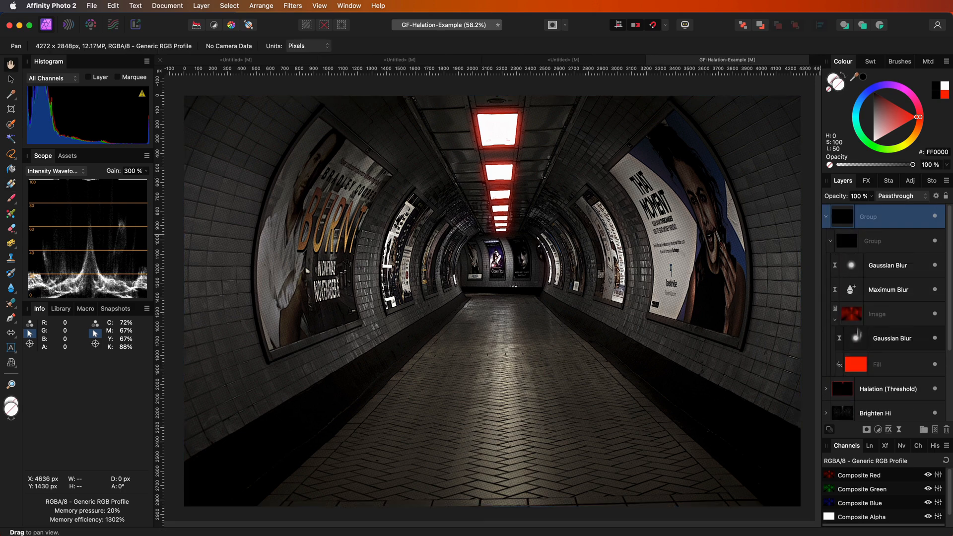
pyautogui.click(881, 365)
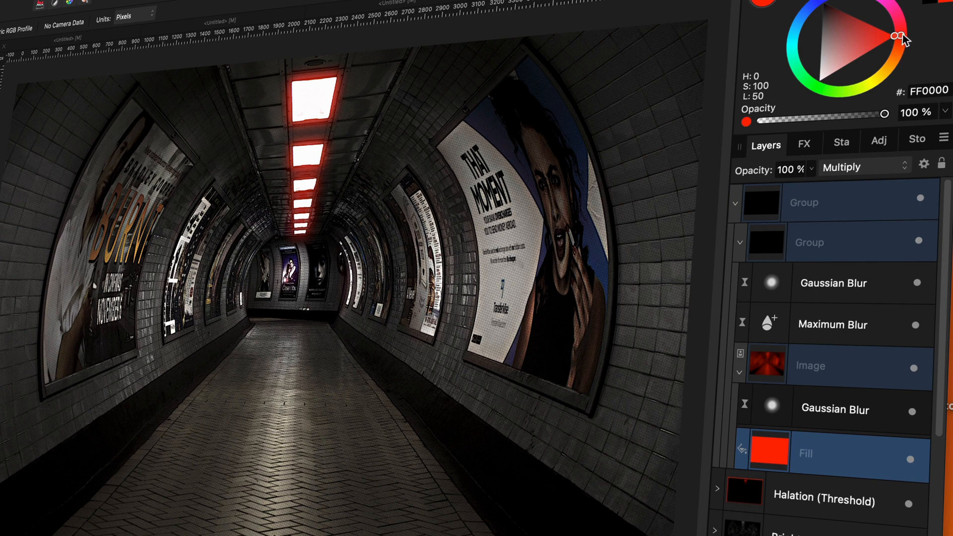
pyautogui.moveTo(896, 39); pyautogui.dragTo(825, 89)
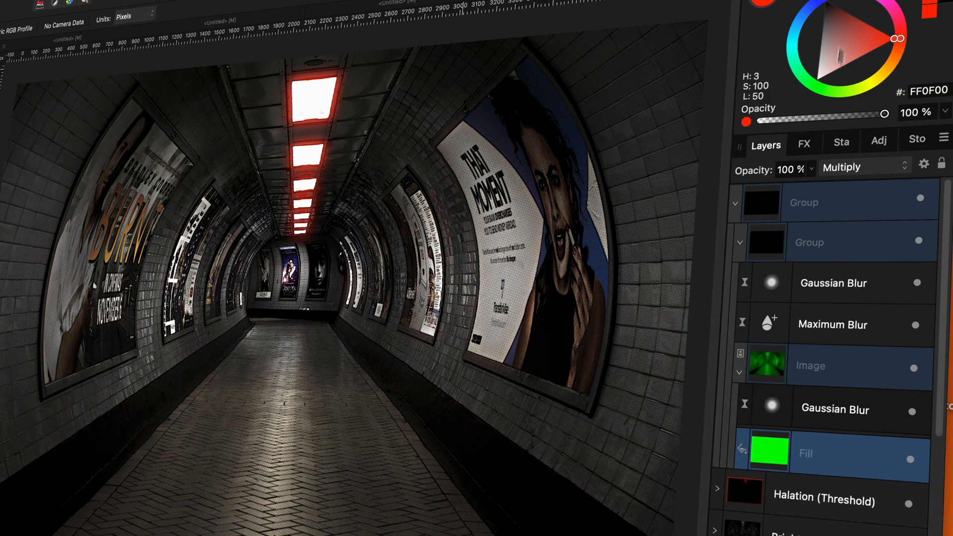
pyautogui.click(736, 202)
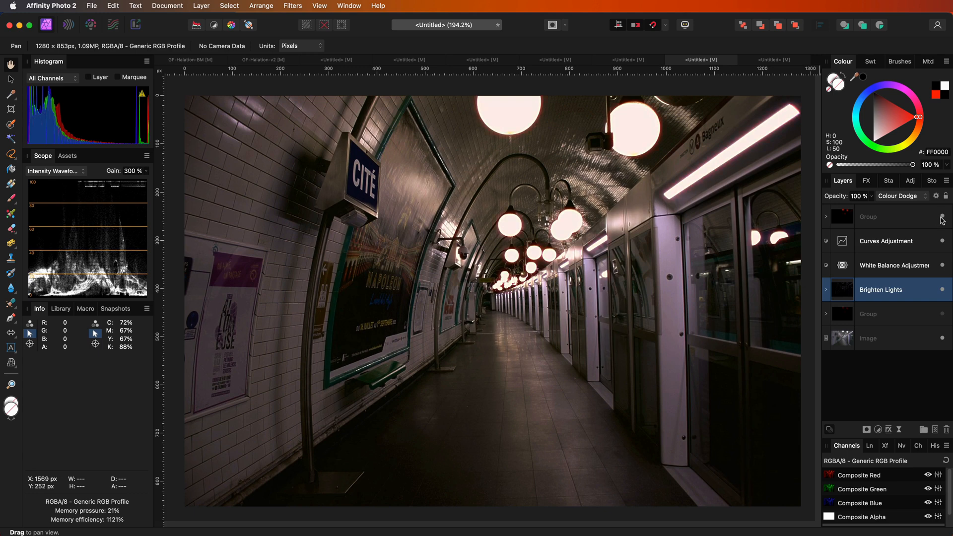
pyautogui.moveTo(624, 67)
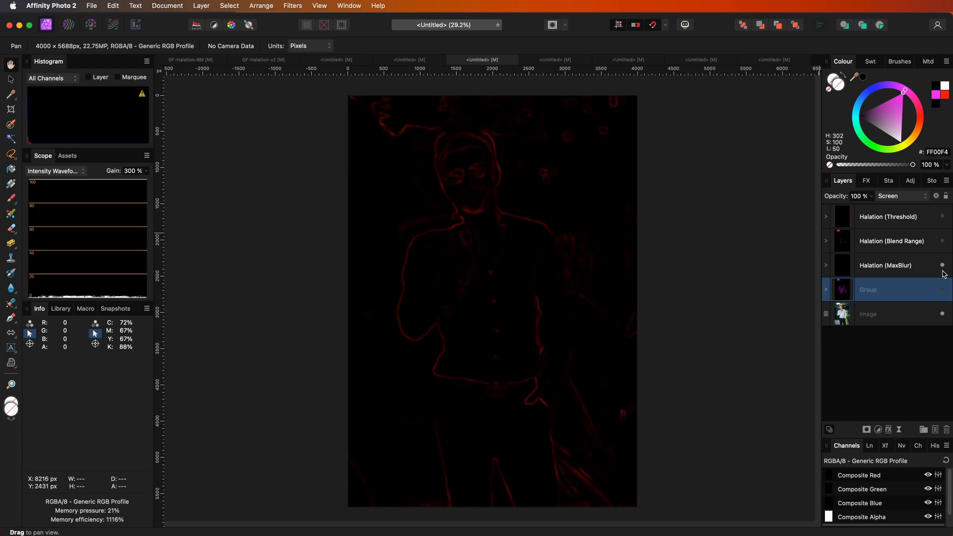
# Show the Halation (MaxBlur) group blended as Screen, then switch to the subway tunnel document.
pyautogui.click(885, 265)
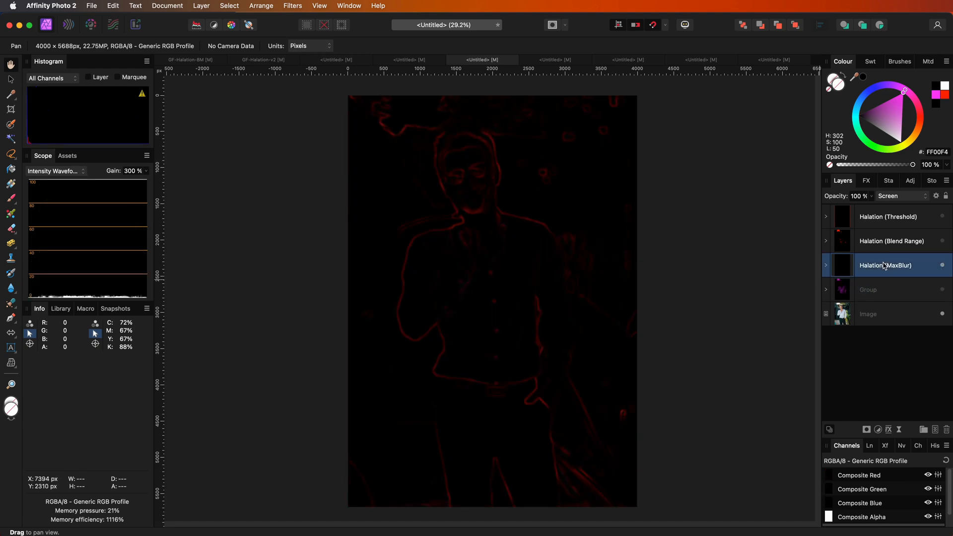
pyautogui.click(903, 196)
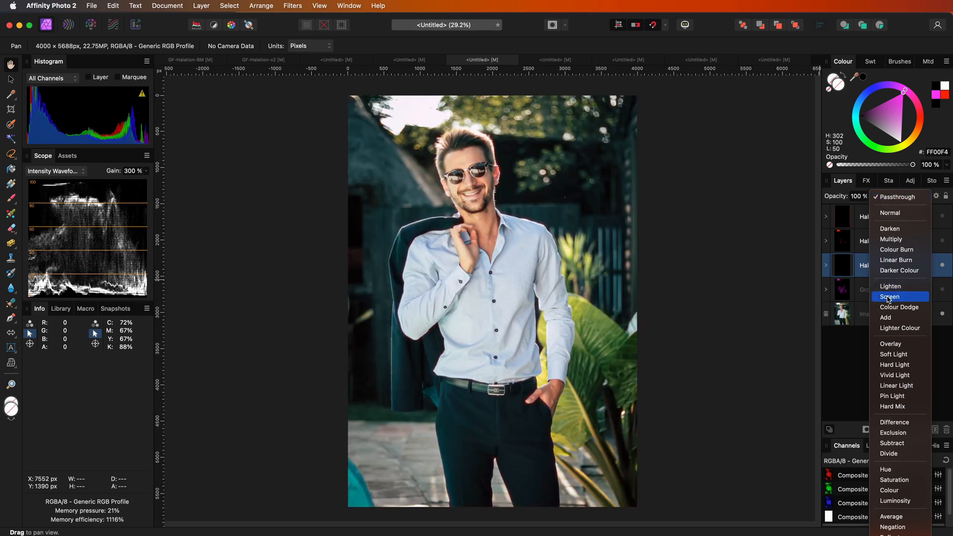
pyautogui.click(889, 296)
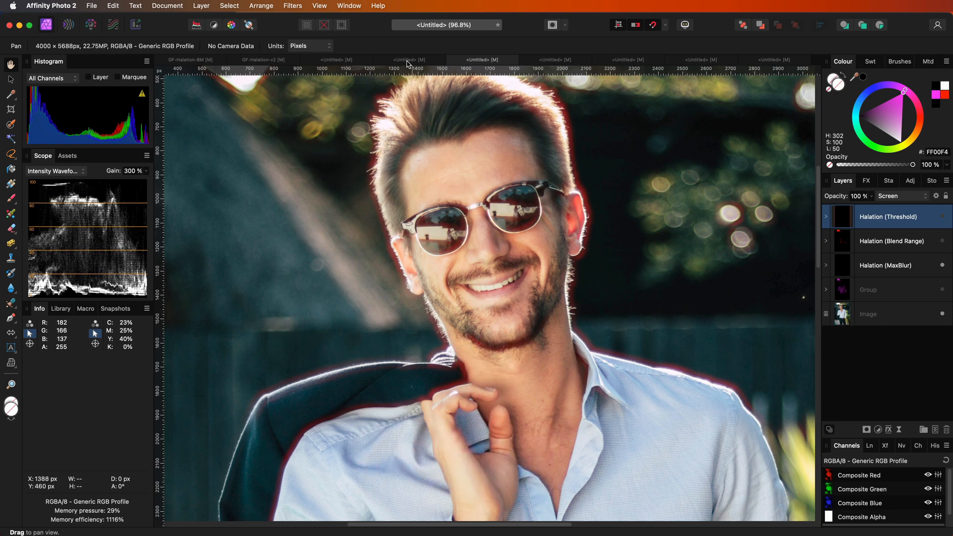
pyautogui.click(462, 469)
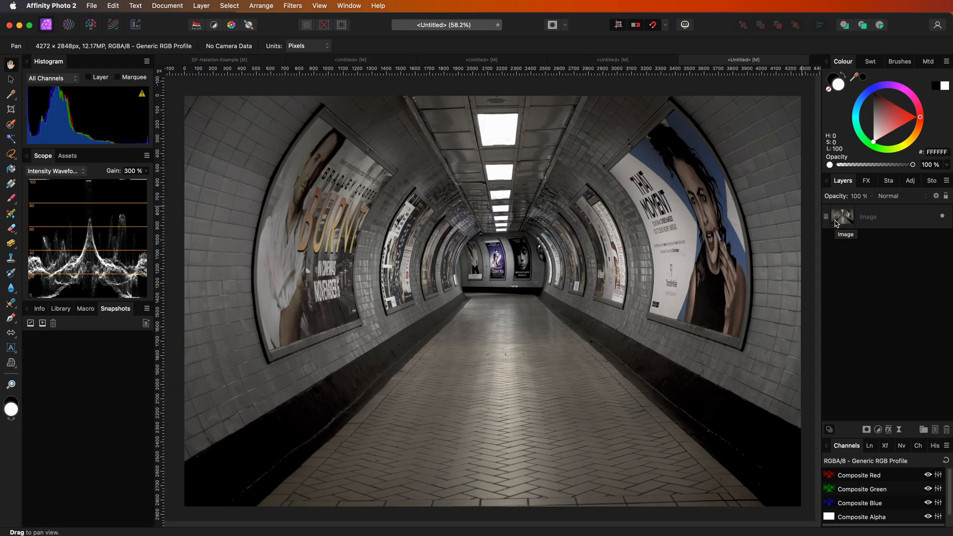
# Add a Recolour adjustment turning the tunnel photo fully red.
pyautogui.click(870, 217)
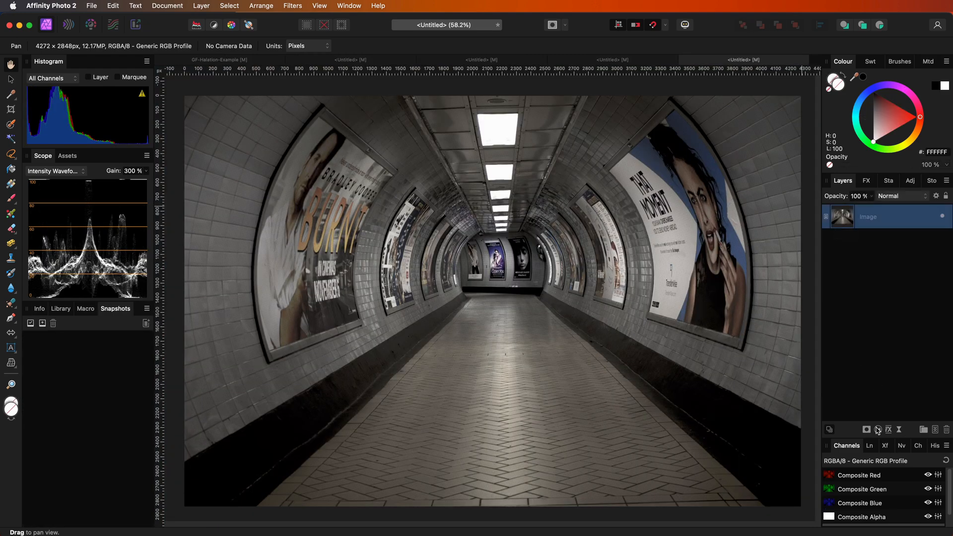
pyautogui.click(888, 429)
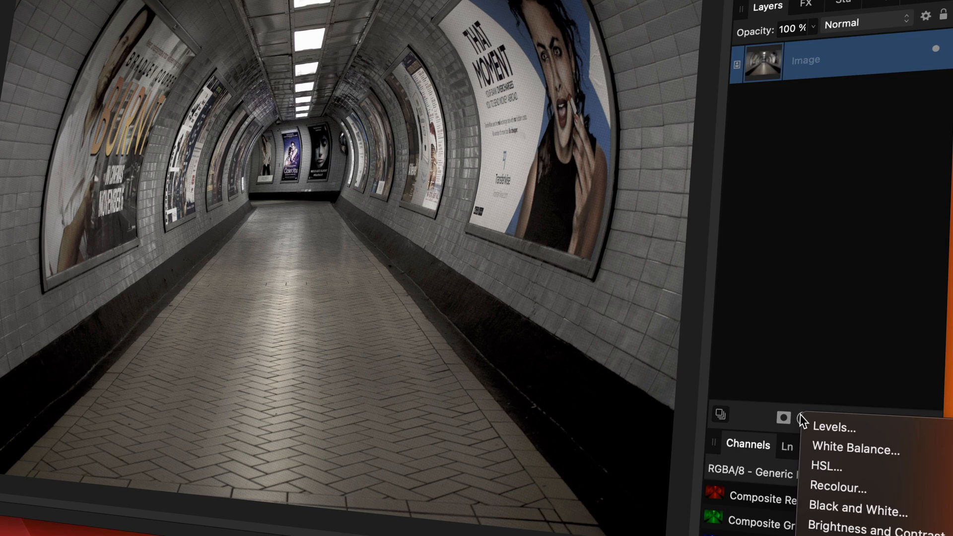
pyautogui.click(838, 487)
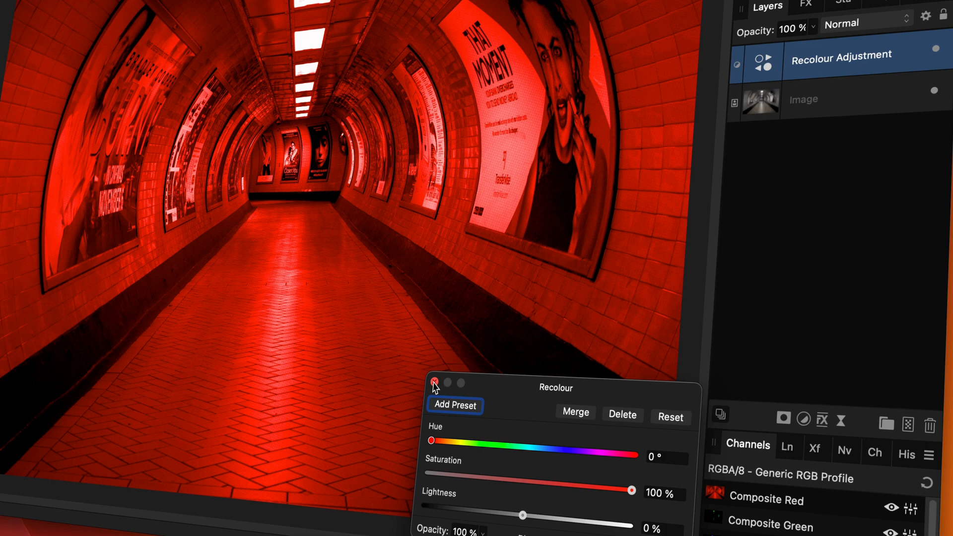
pyautogui.click(434, 383)
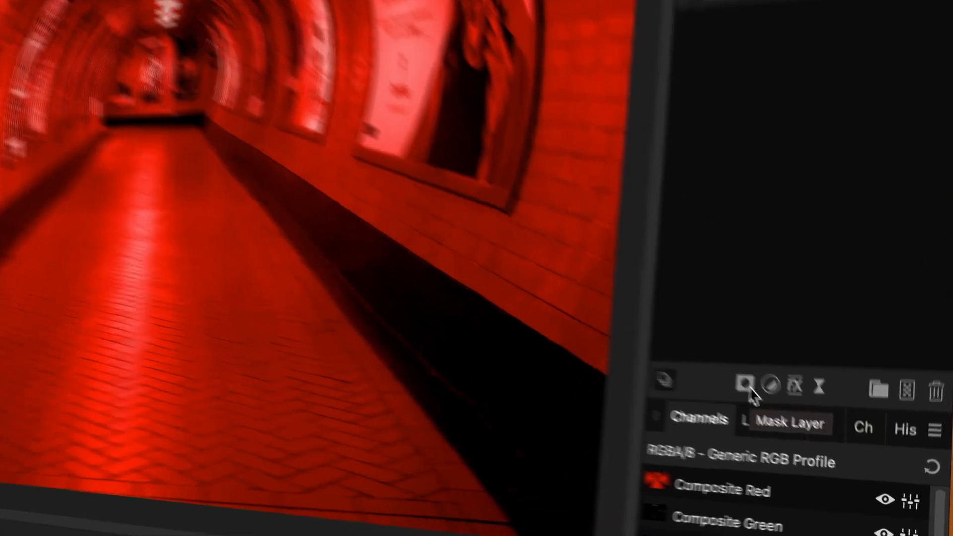
# Attach an empty mask to the Recolour adjustment, hiding the red tint.
pyautogui.click(743, 387)
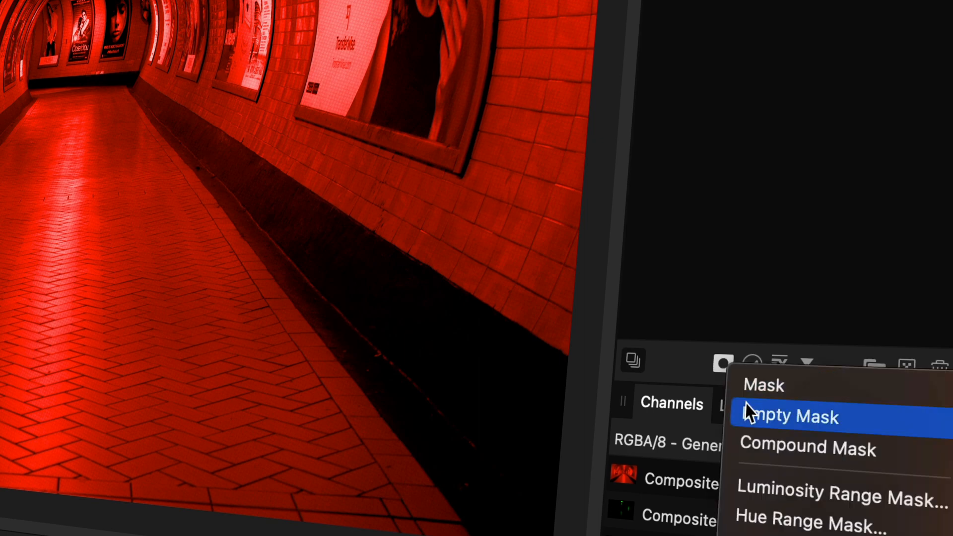
pyautogui.click(786, 416)
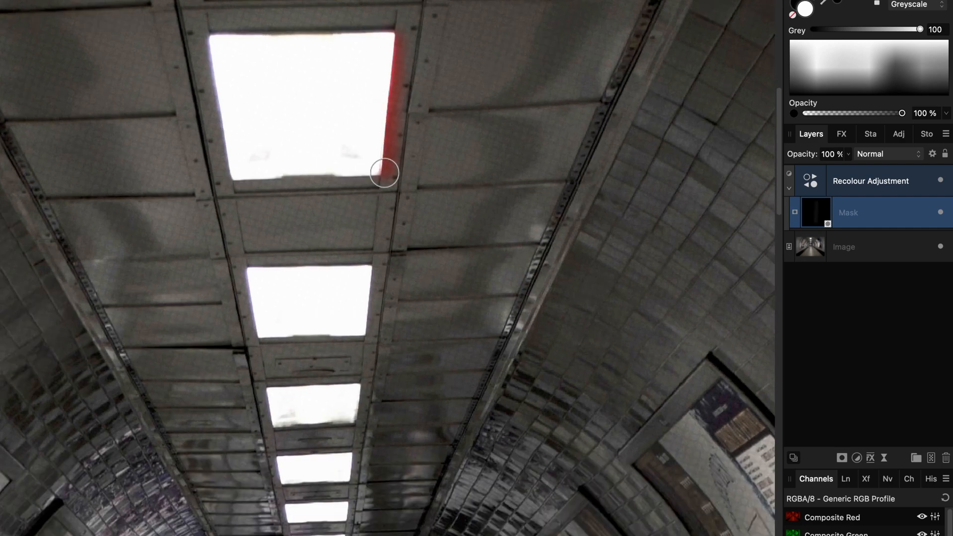
# Brush white into the Recolour mask around the ceiling light panels to rim them red.
pyautogui.moveTo(384, 173); pyautogui.dragTo(374, 321)
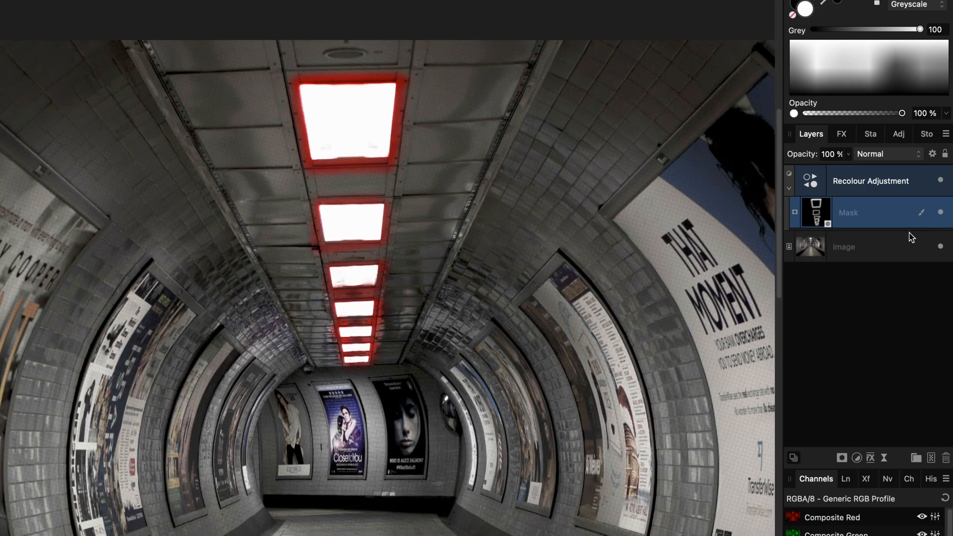
pyautogui.moveTo(772, 229)
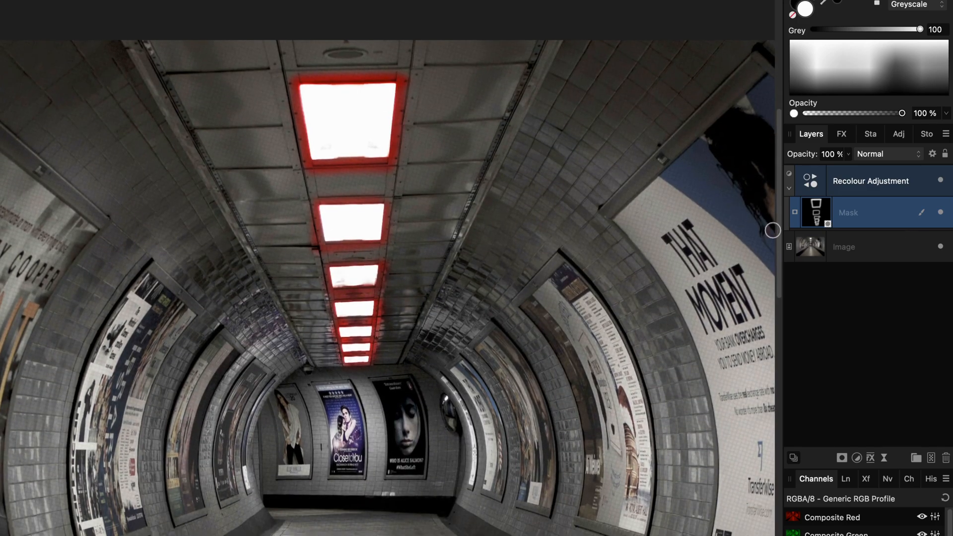
# Add a live Gaussian Blur to the mask with a raised radius so the red glow spreads softly.
pyautogui.click(821, 421)
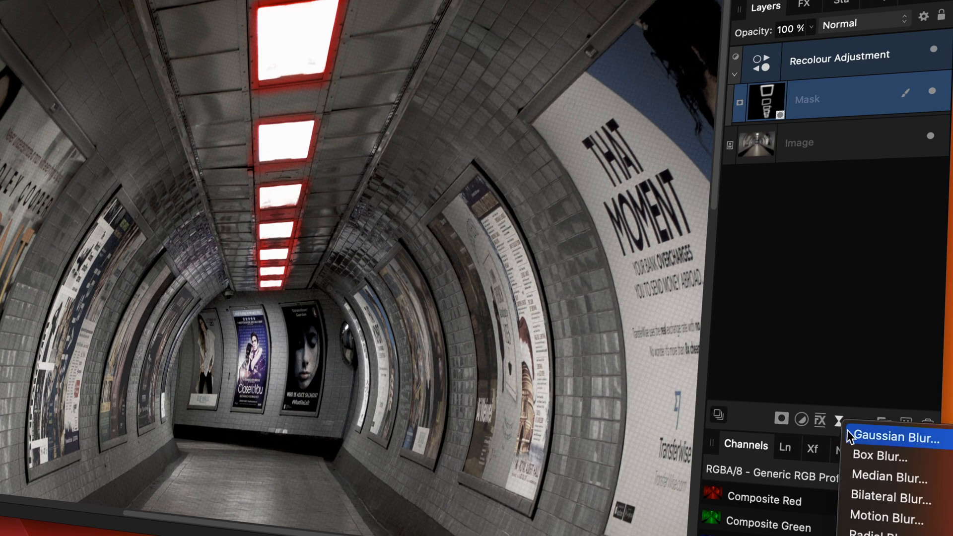
pyautogui.click(895, 438)
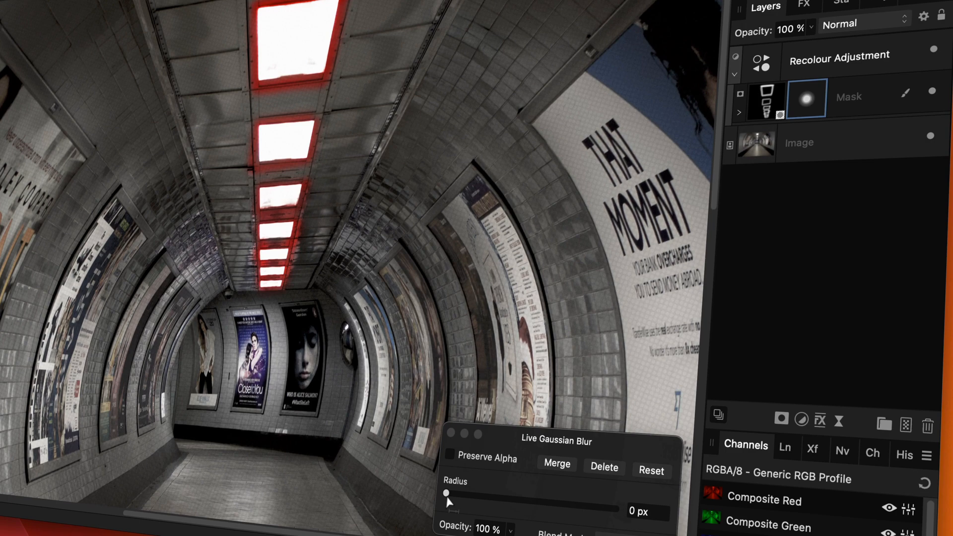
pyautogui.moveTo(447, 492); pyautogui.dragTo(611, 418)
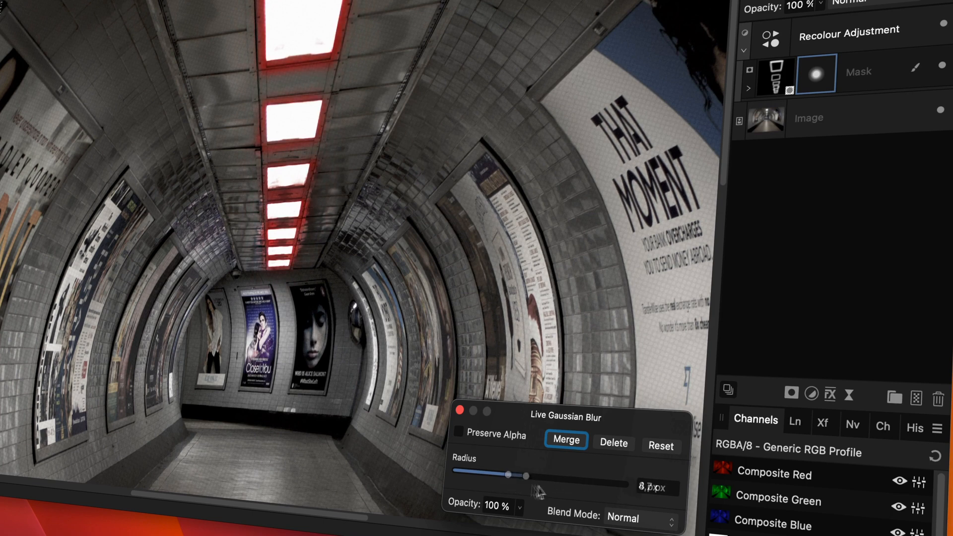
pyautogui.click(565, 440)
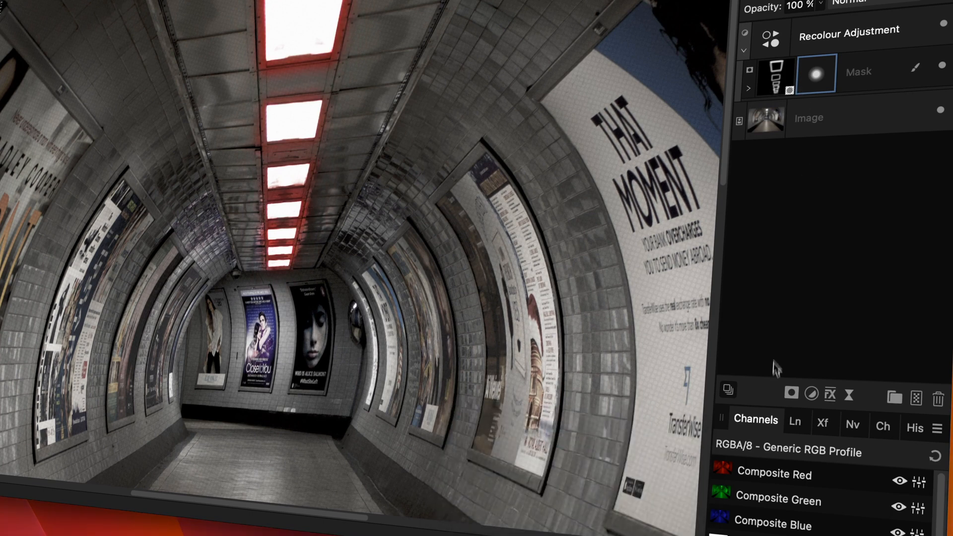
pyautogui.click(811, 393)
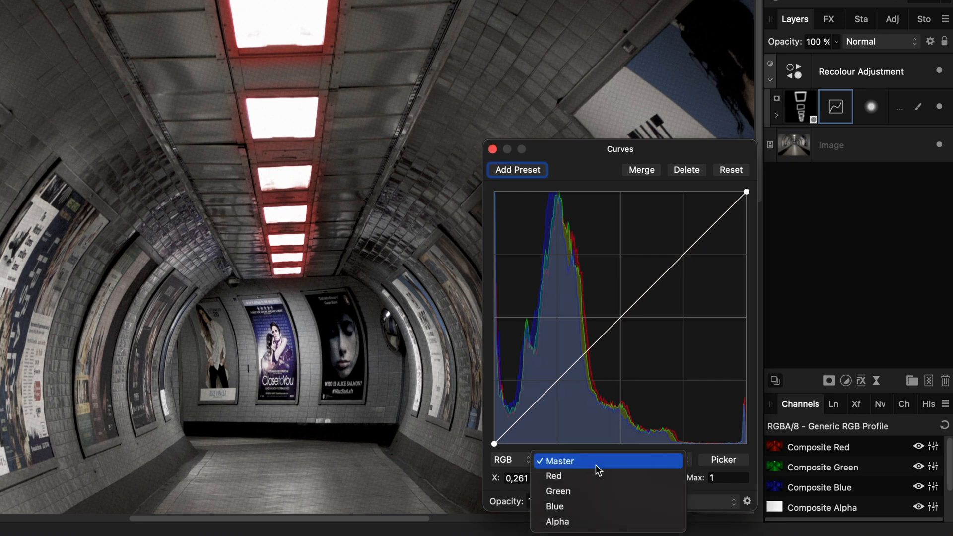
# Steepen the mask's Alpha-channel curve, pulling its top point left to strengthen the glow.
pyautogui.click(557, 521)
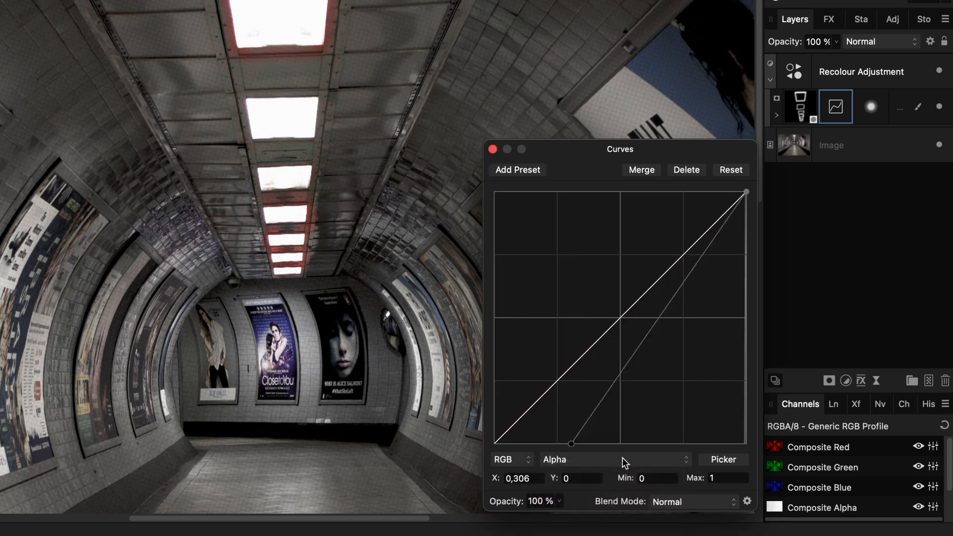
pyautogui.moveTo(570, 443); pyautogui.dragTo(559, 443)
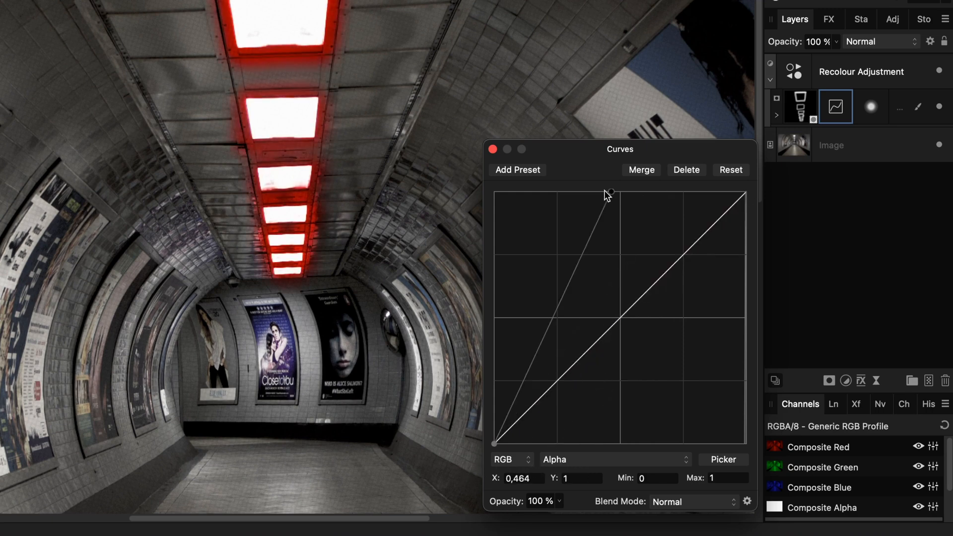
pyautogui.moveTo(609, 192); pyautogui.dragTo(649, 191)
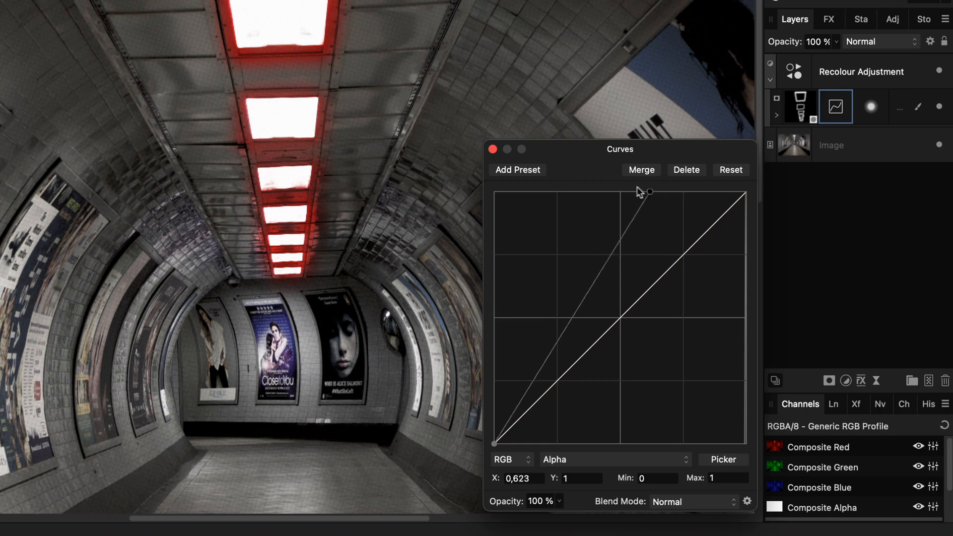
pyautogui.moveTo(648, 192); pyautogui.dragTo(585, 192)
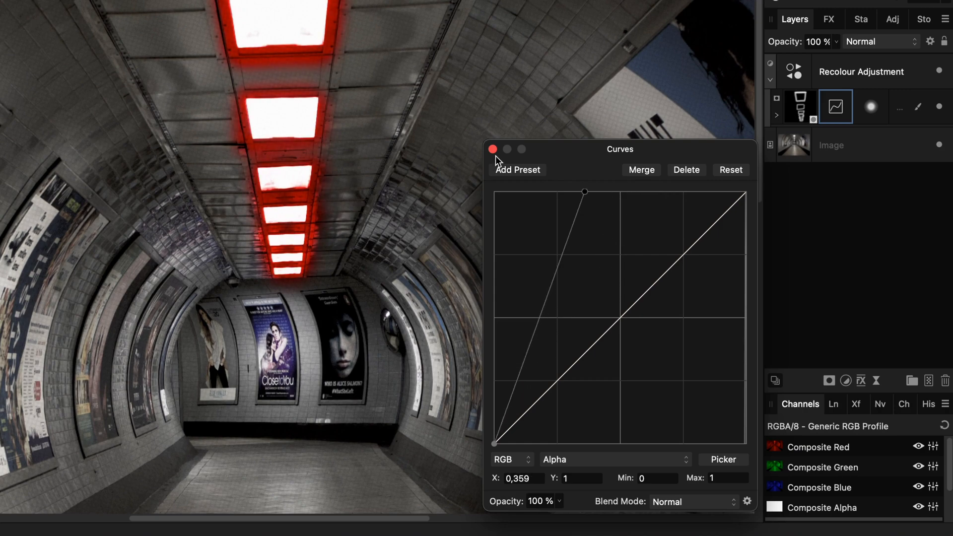
pyautogui.click(493, 149)
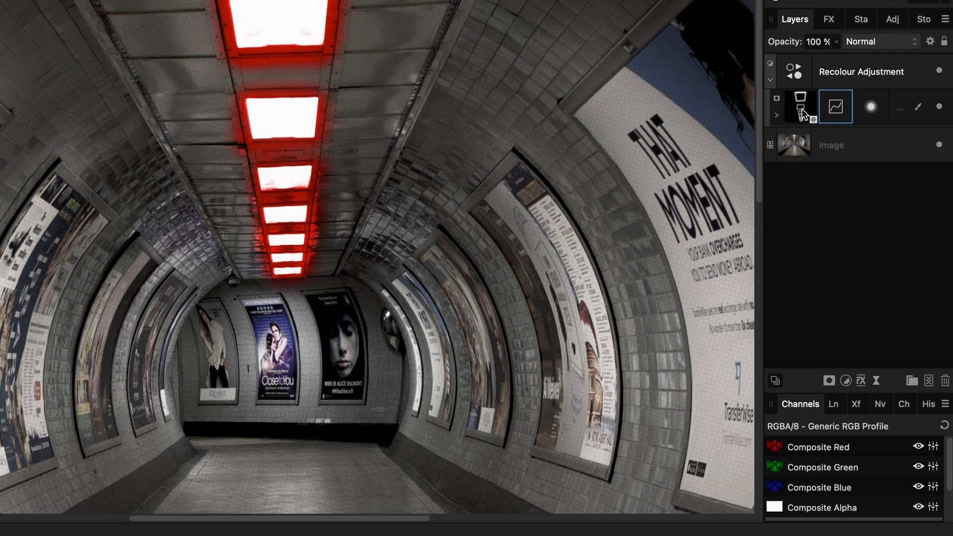
# Add a live Minimum Blur at 32 px radius to the Recolour mask, shrinking the red halation.
pyautogui.click(860, 71)
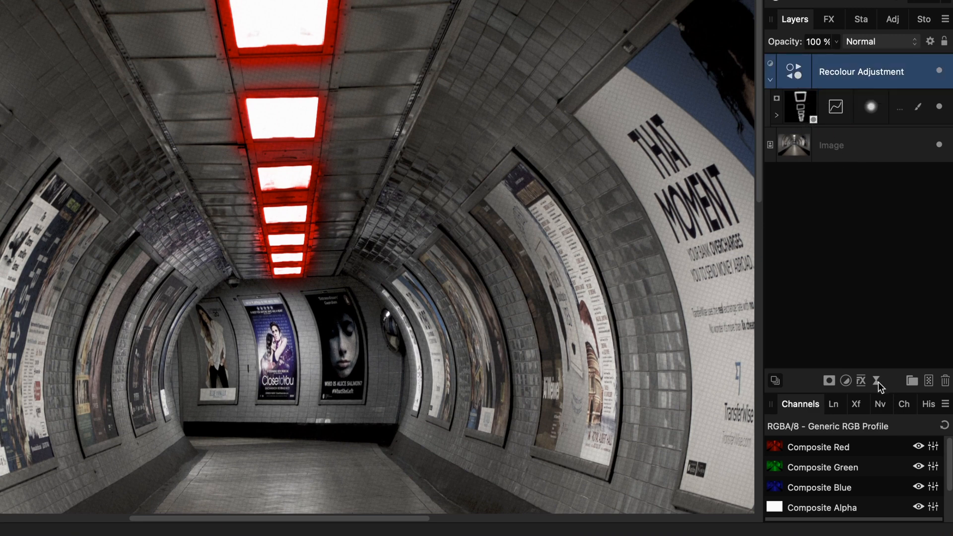
pyautogui.click(878, 380)
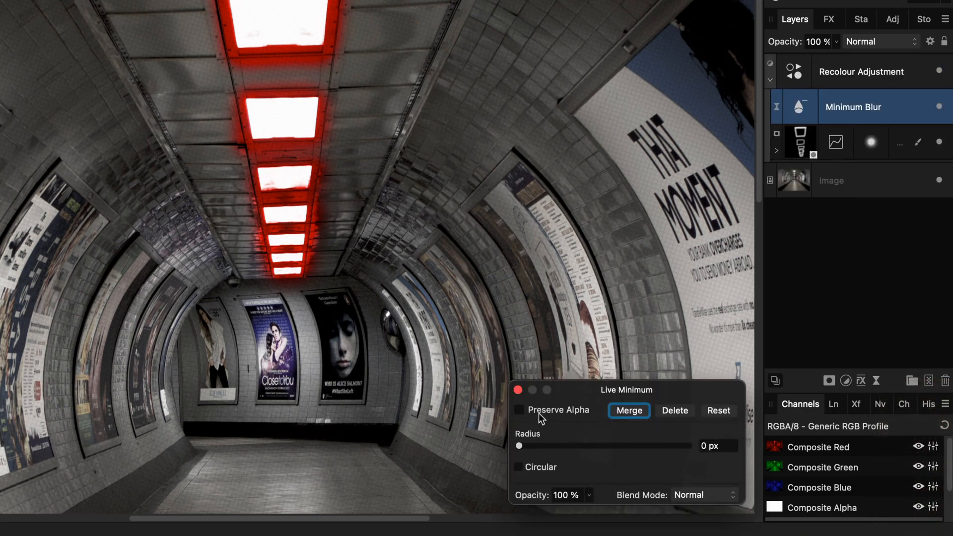
pyautogui.moveTo(518, 446); pyautogui.dragTo(635, 445)
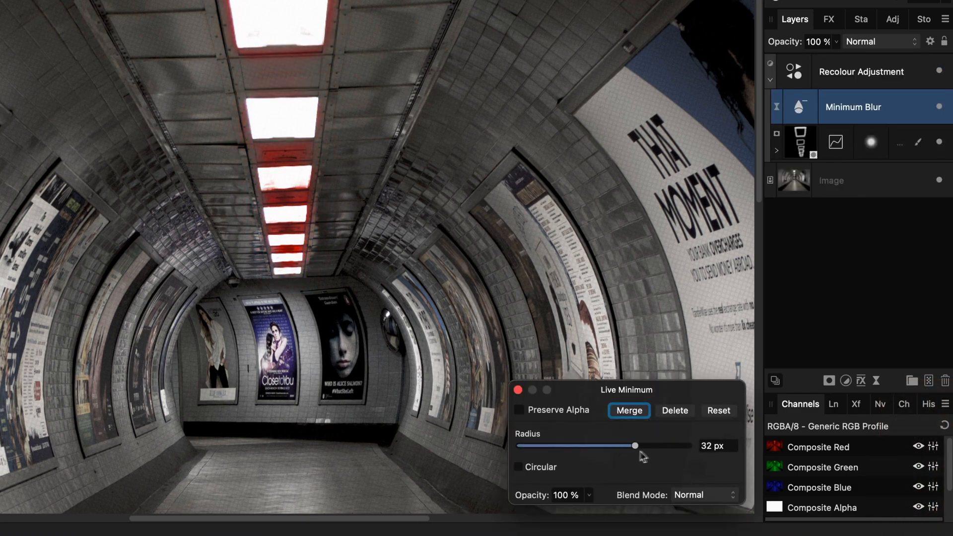